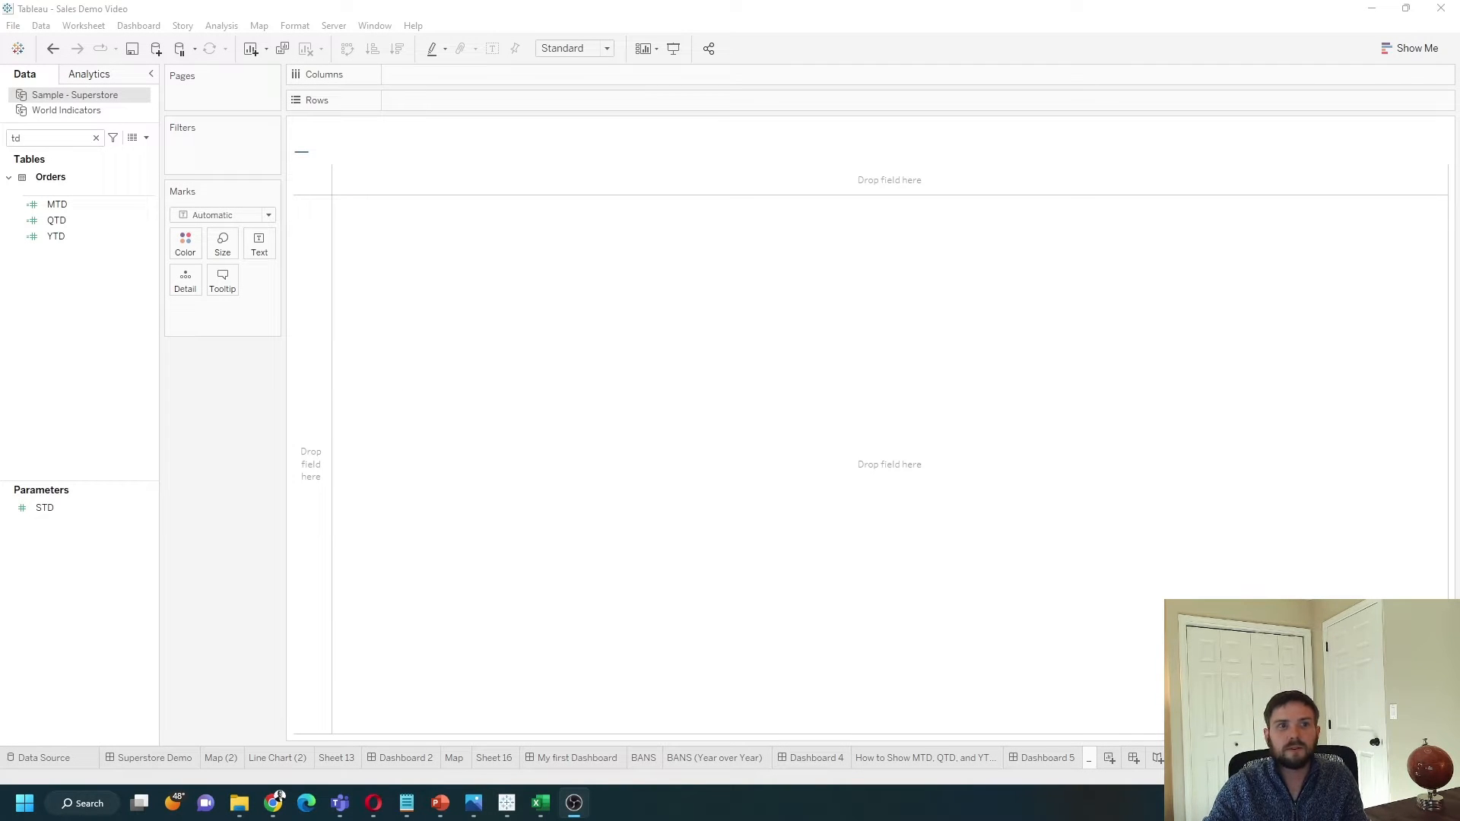
# - Start a new calculated field named 'Month to Date'
pyautogui.click(146, 139)
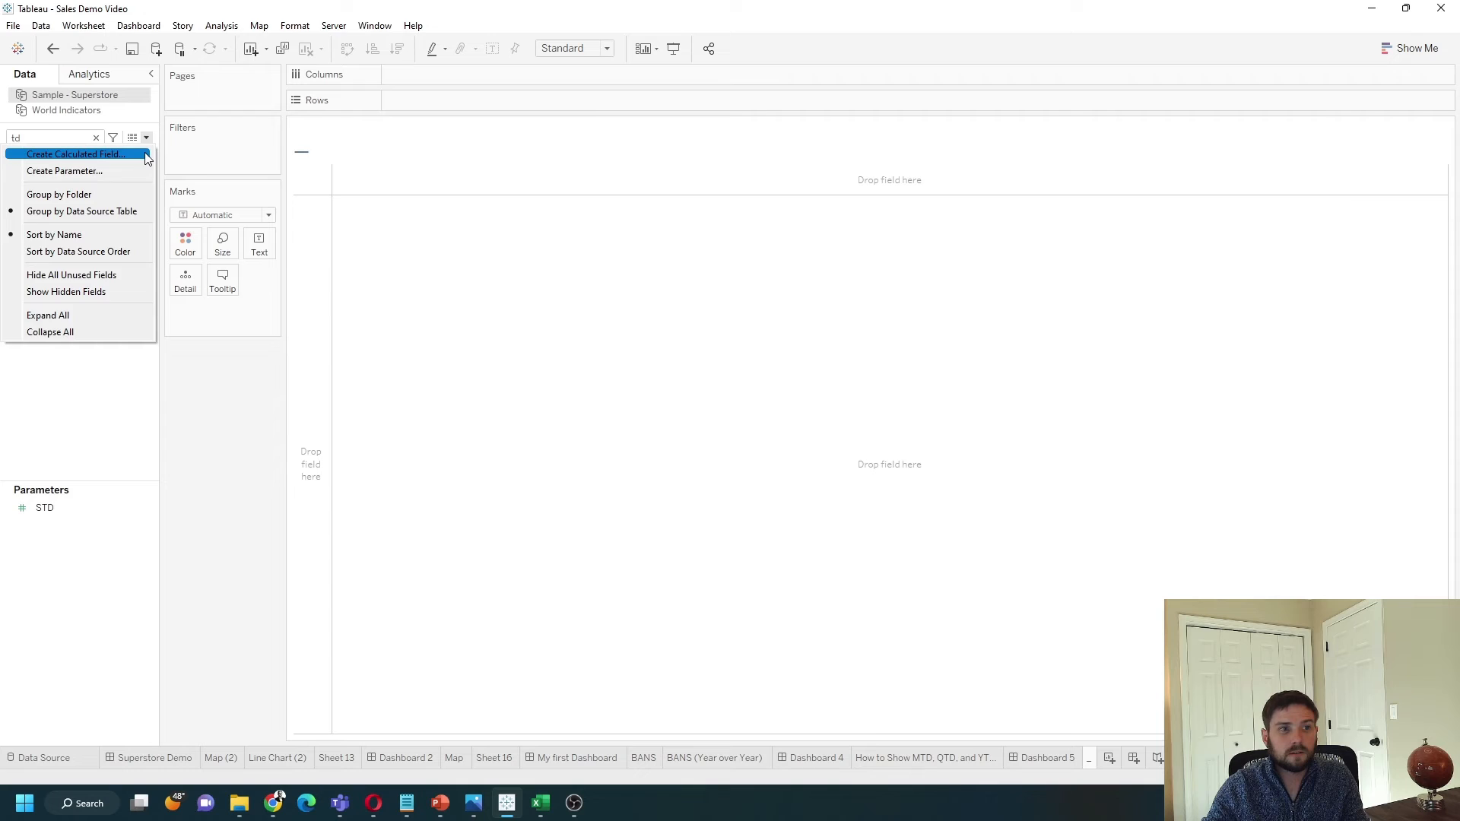
pyautogui.click(75, 154)
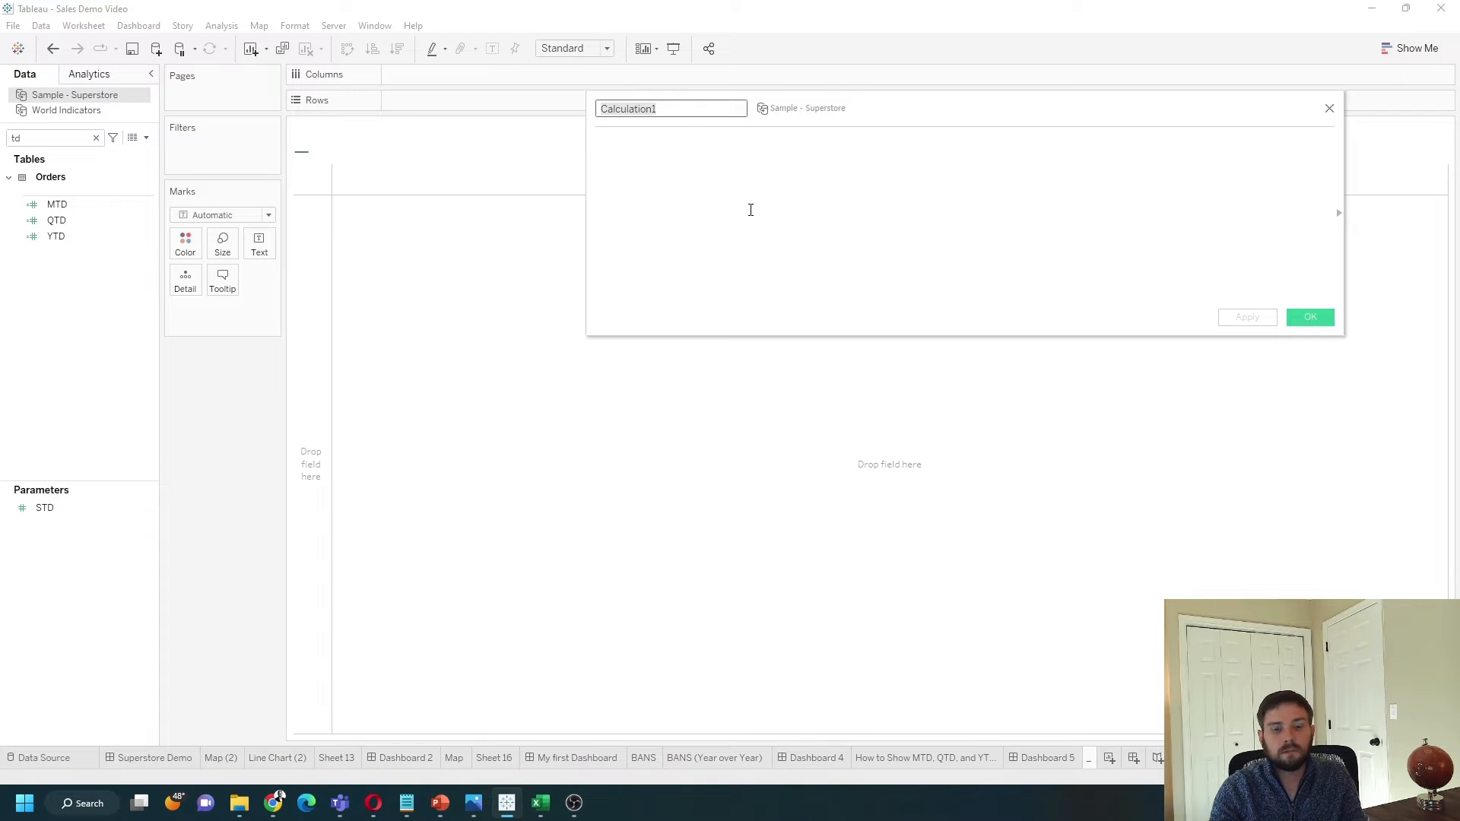
pyautogui.write('Month to')
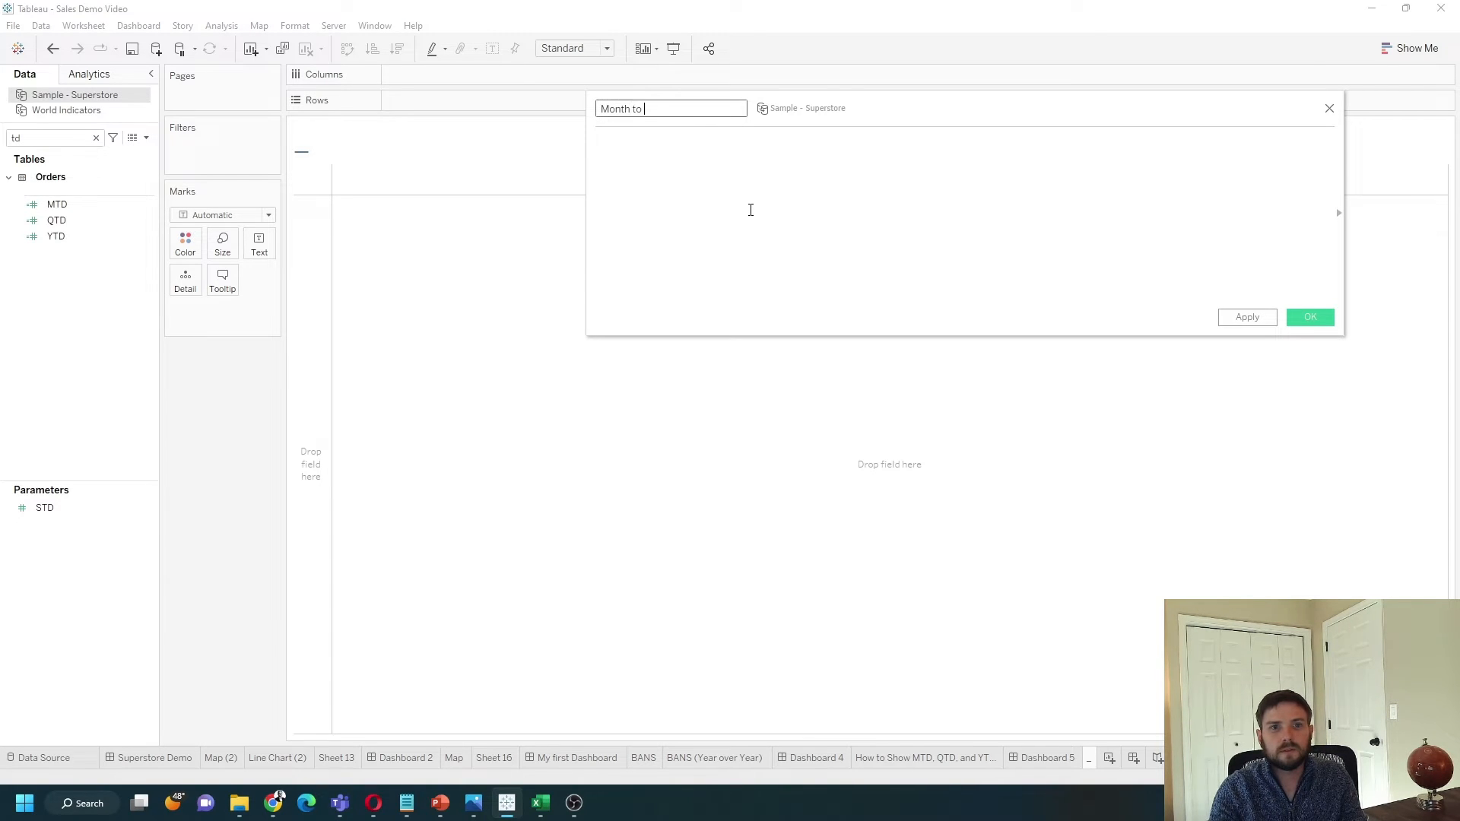
pyautogui.write('Date')
pyautogui.click(963, 216)
pyautogui.write('if')
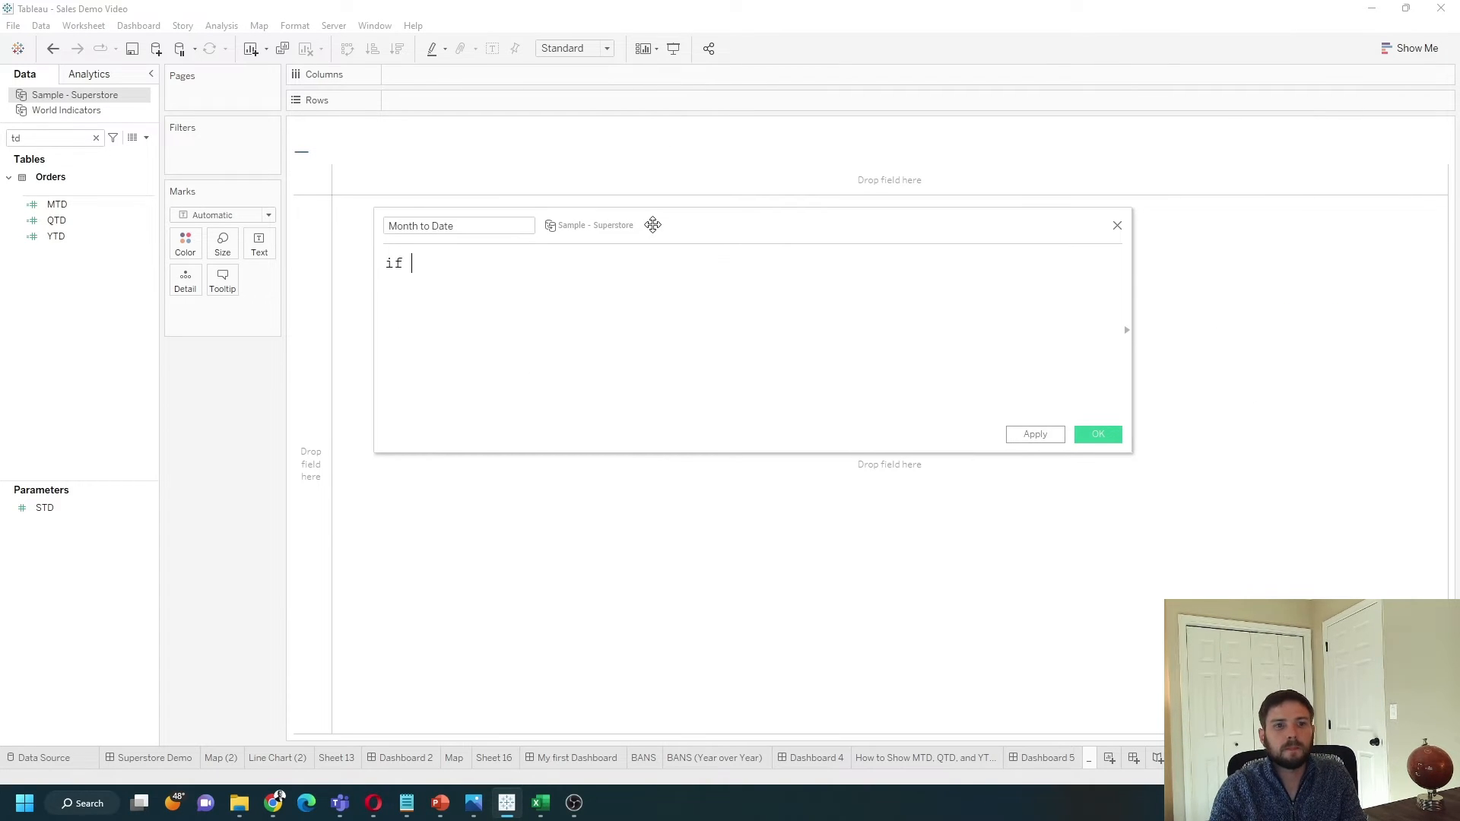
# - Enter if DATETRUNC('month',[Date]) = DATETRUNC('month',TODAY()) then [Sales] end and save it
pyautogui.write('datet')
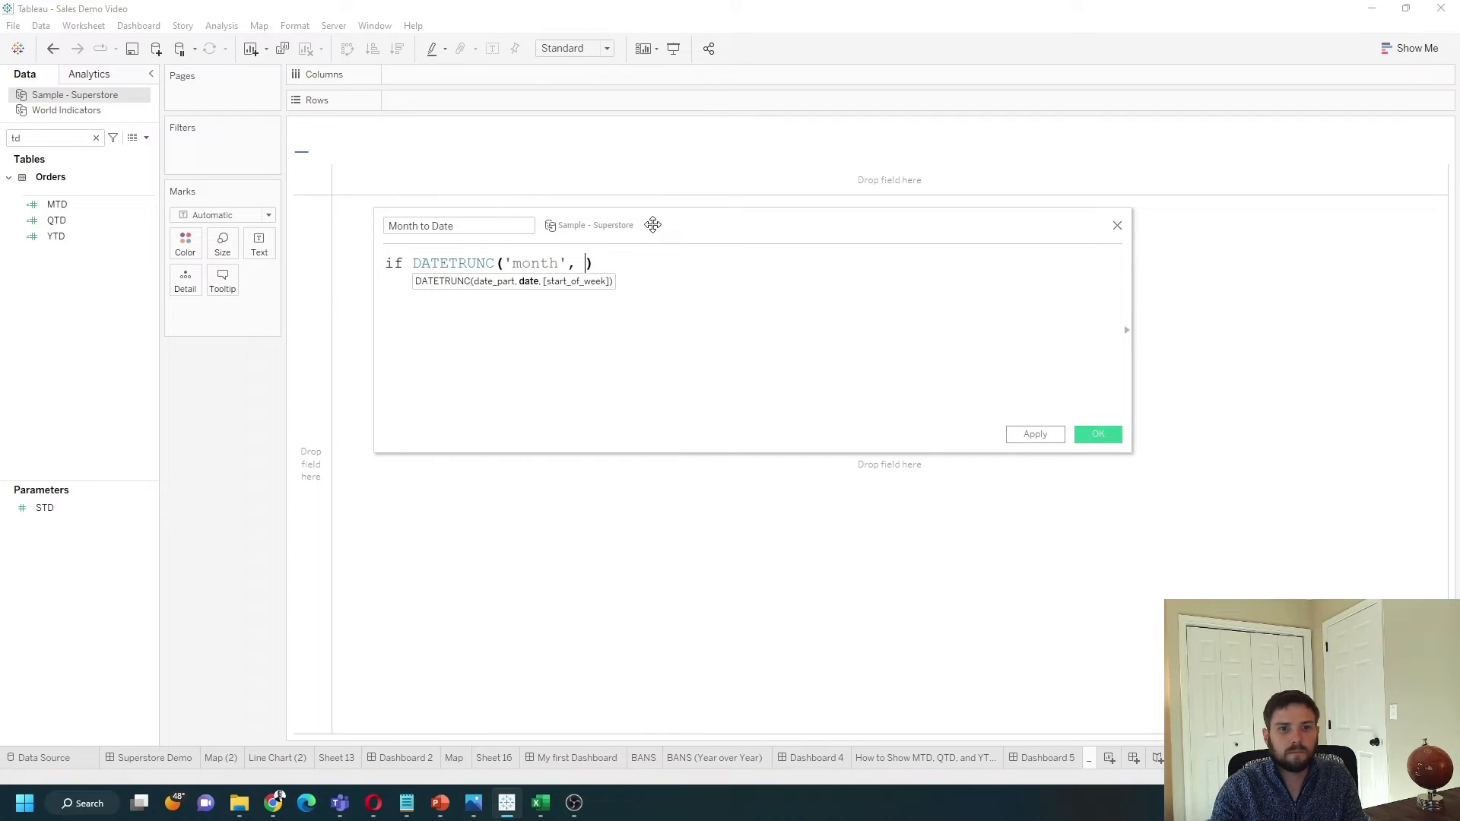
pyautogui.write('da')
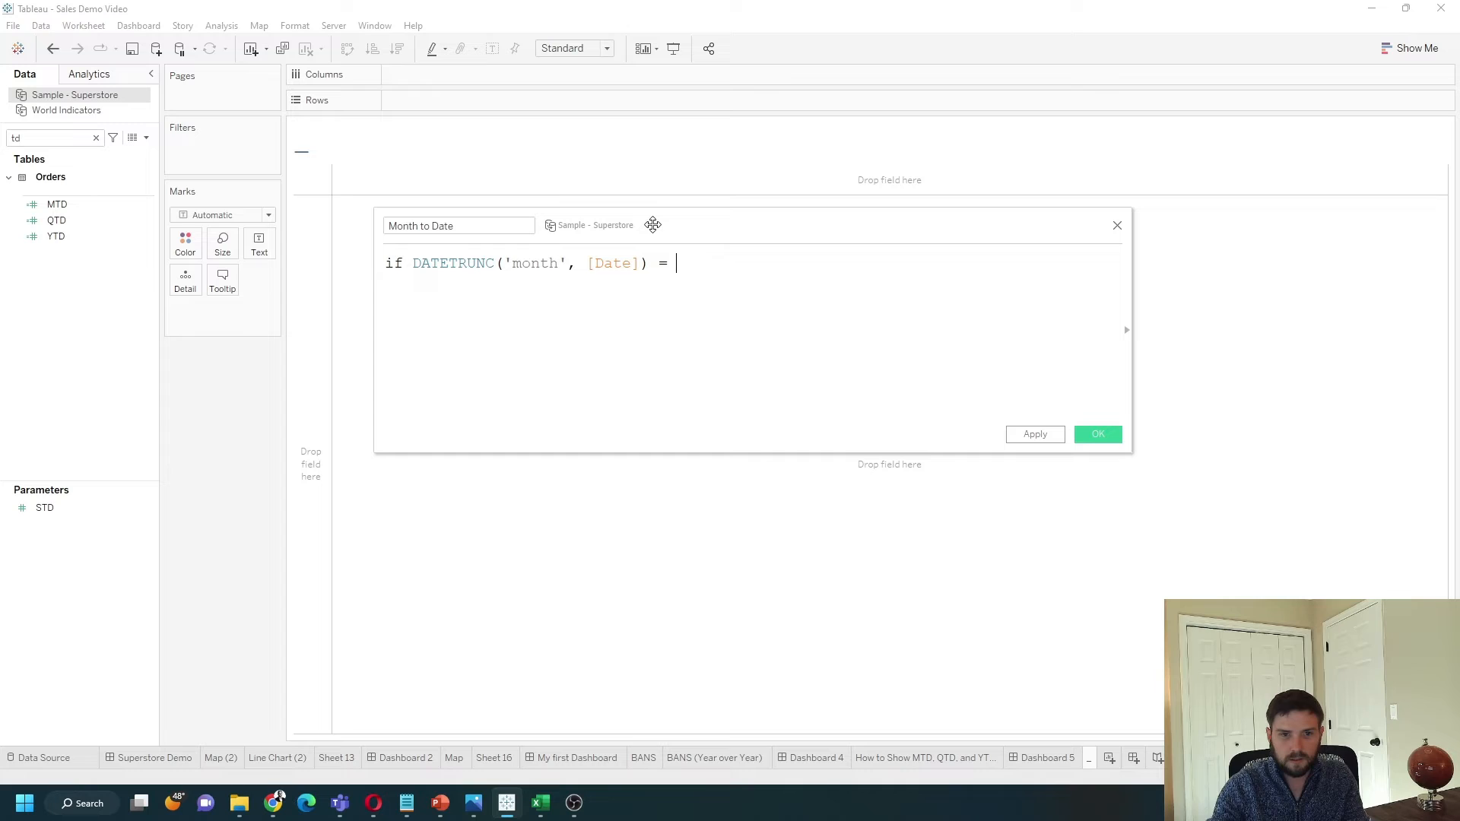
pyautogui.write('DATETRUNC(')
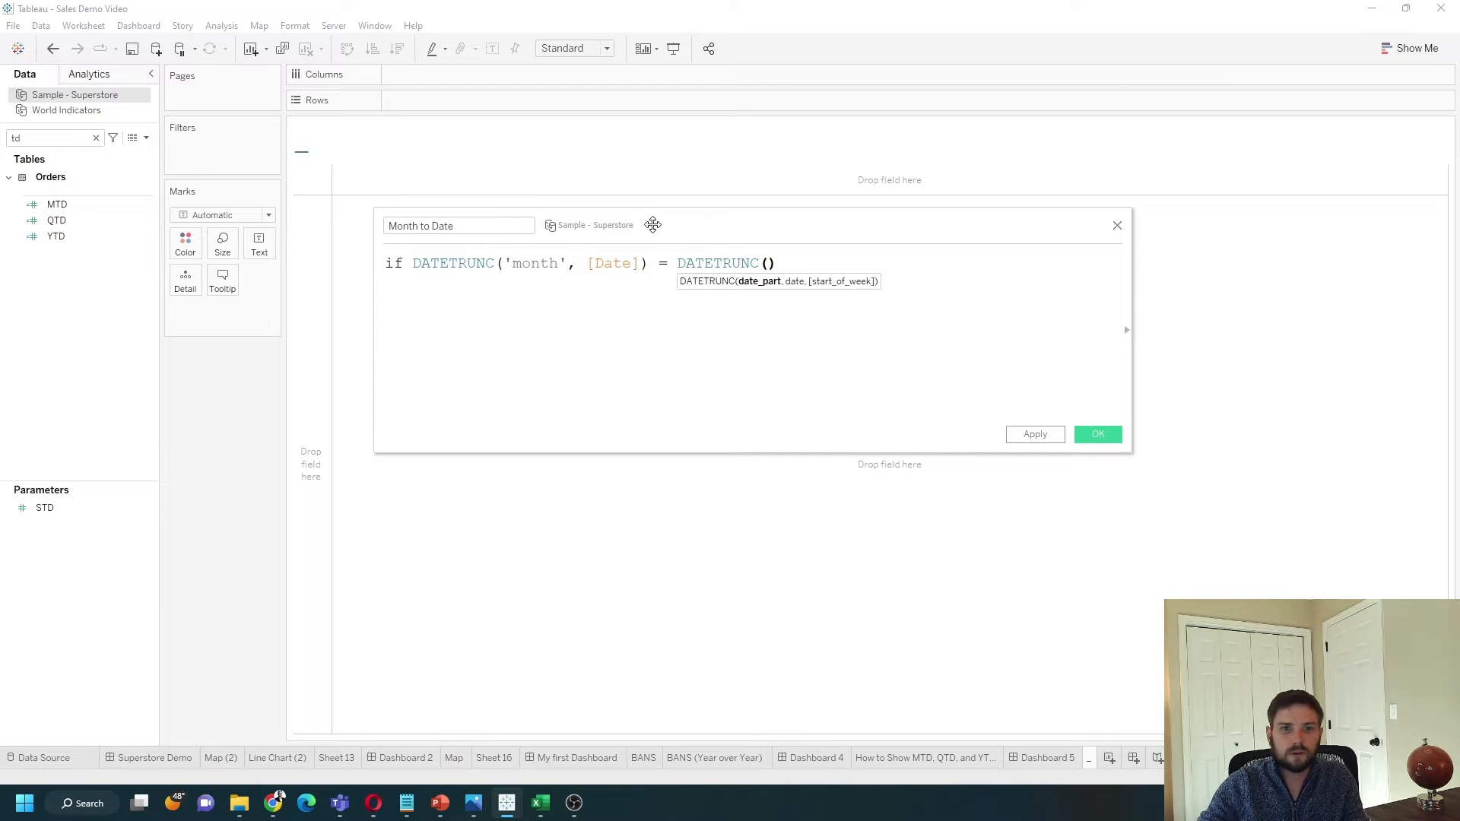
pyautogui.write("'m")
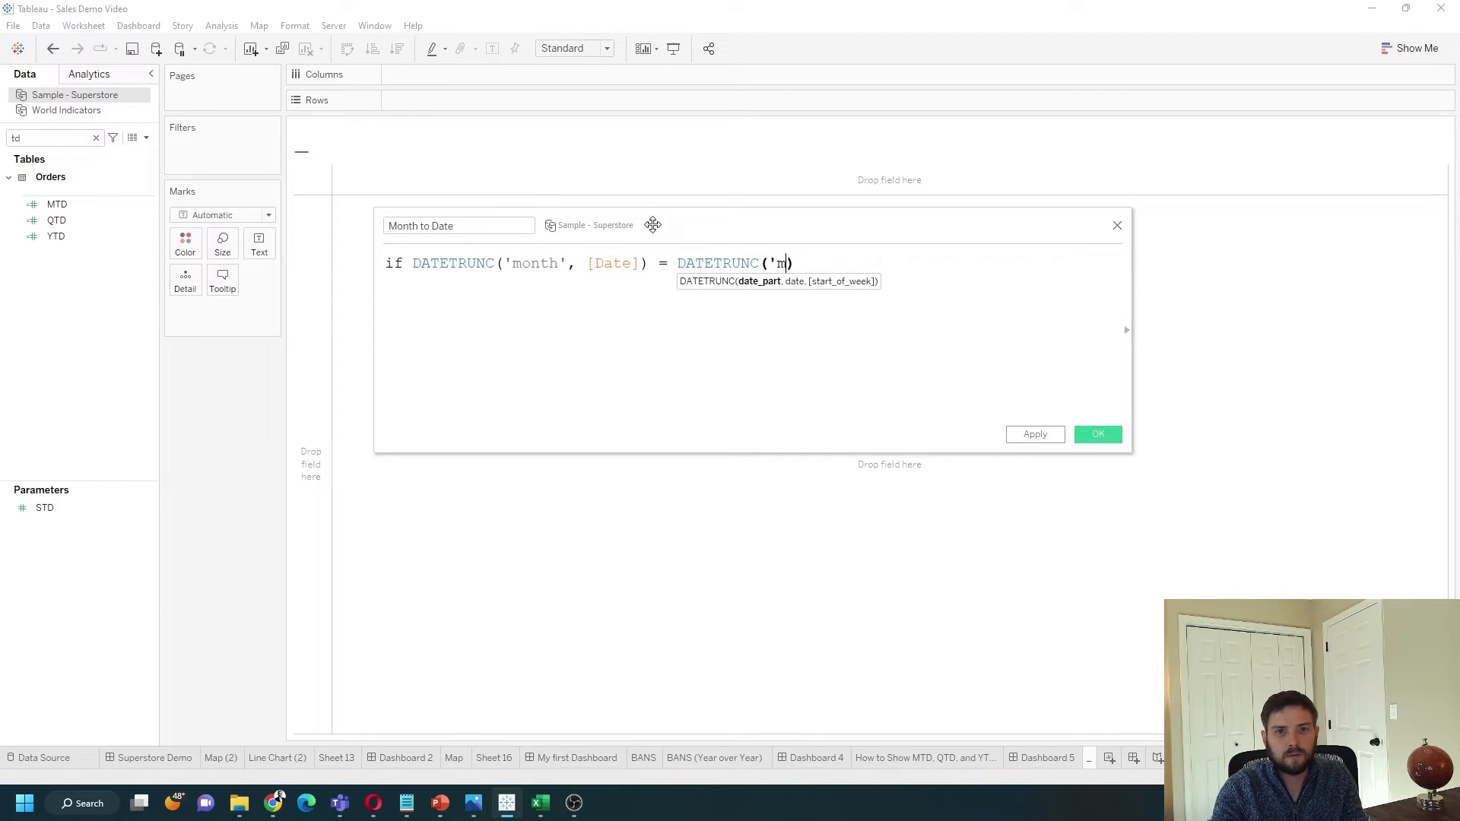
pyautogui.write("onth'")
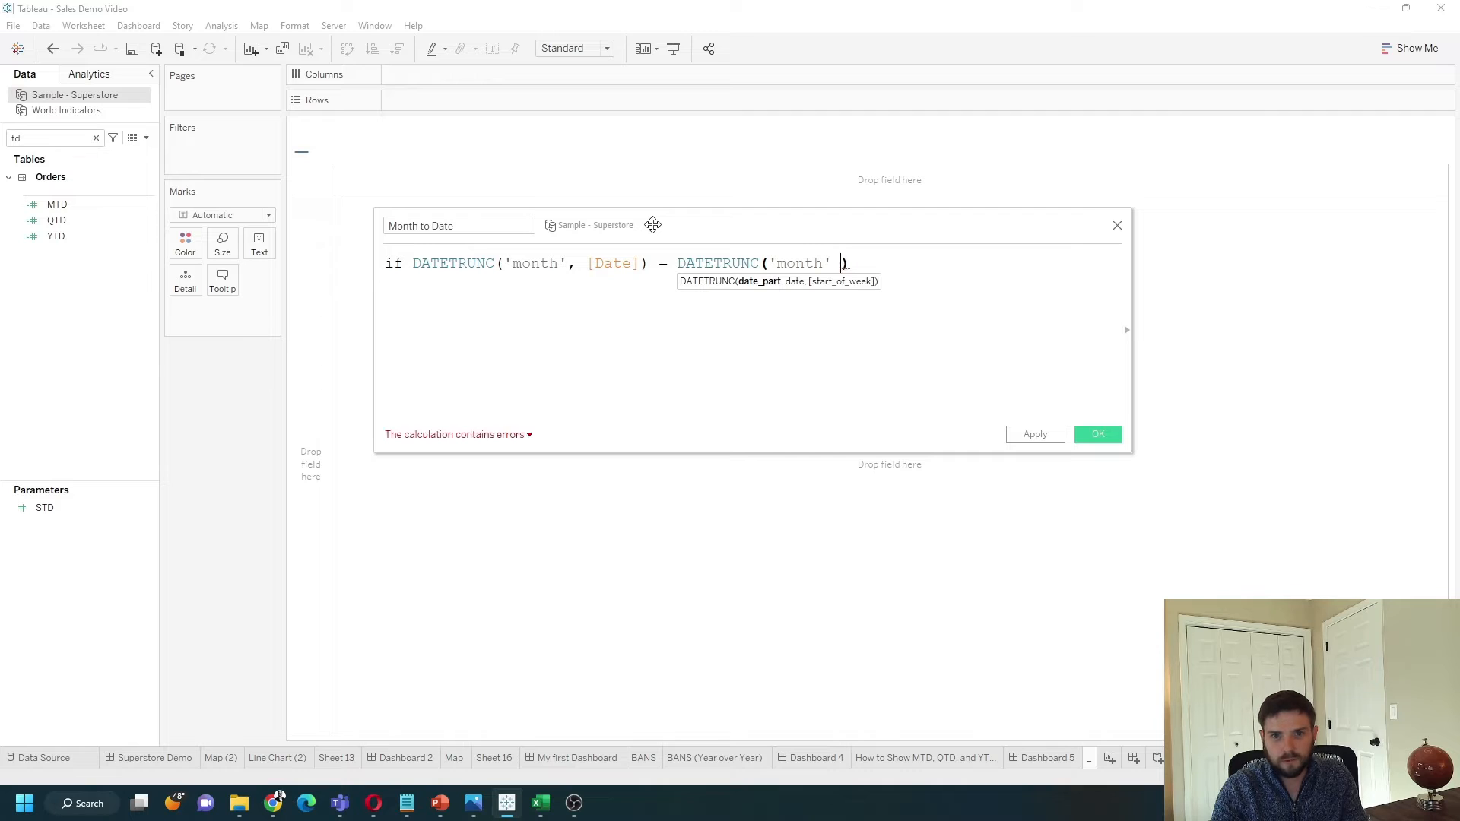
pyautogui.write('today()) then sa')
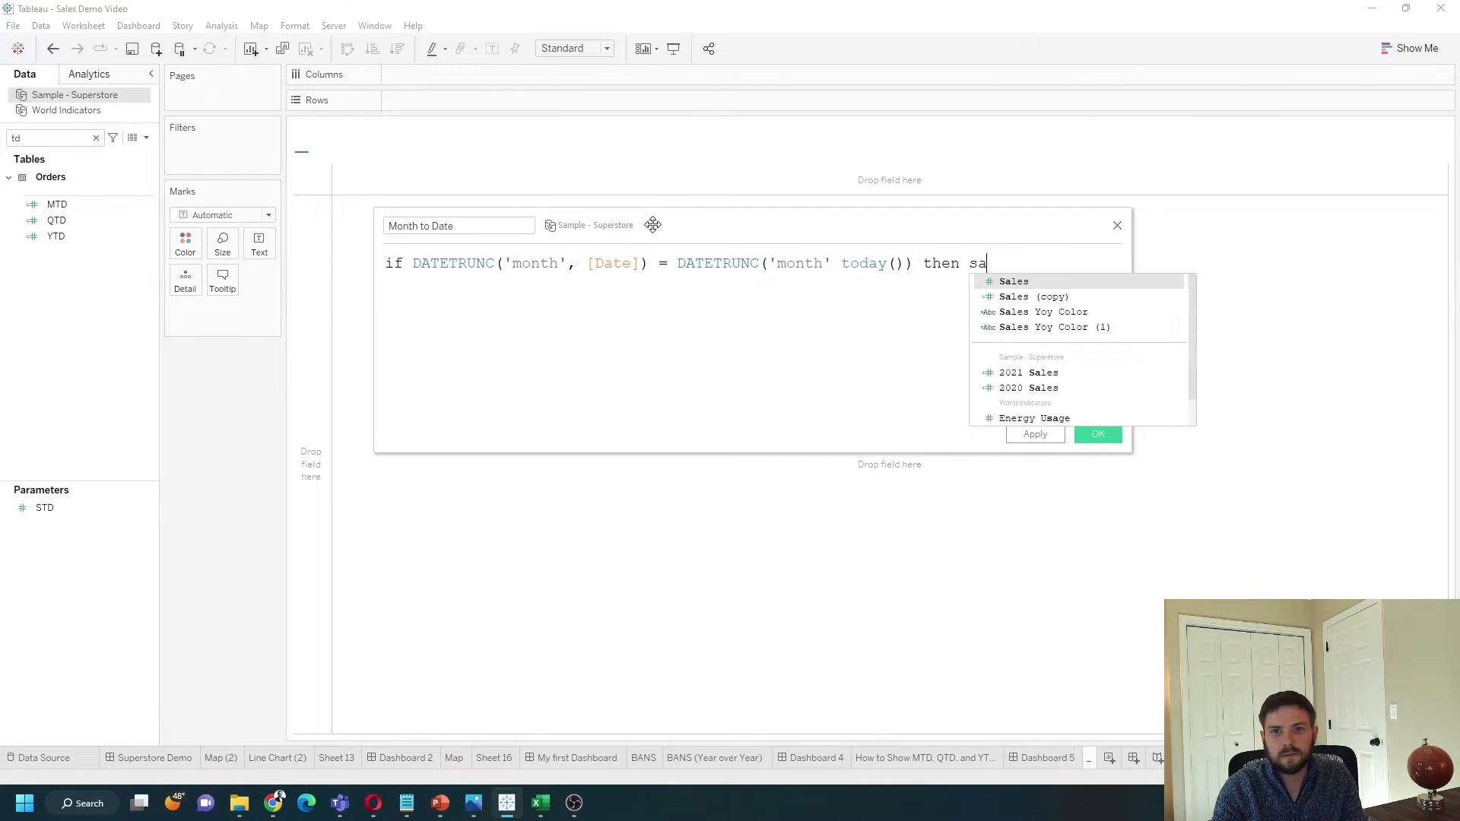
pyautogui.write('[Sales] e')
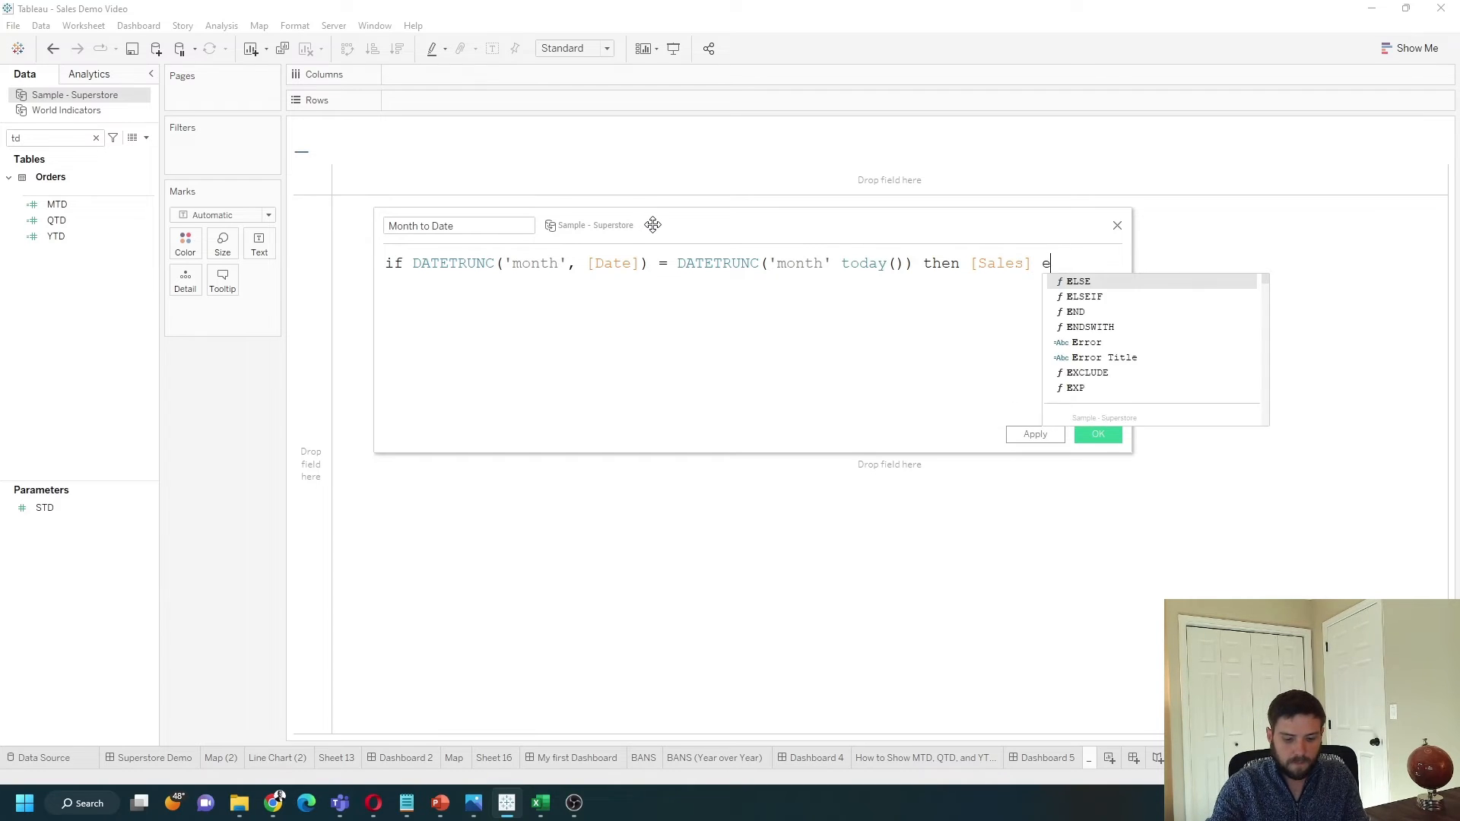
pyautogui.write('nd')
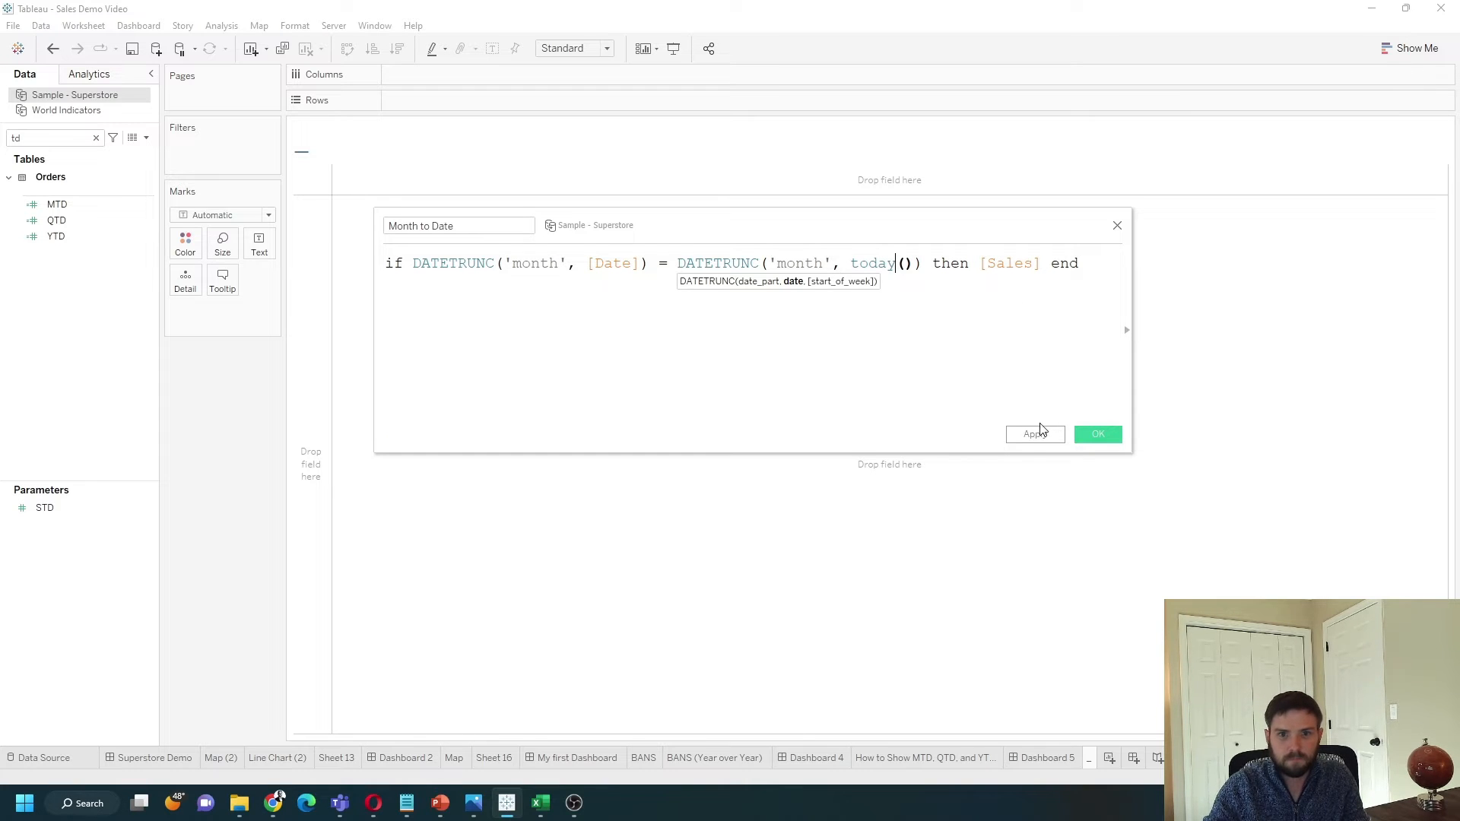
pyautogui.click(1096, 433)
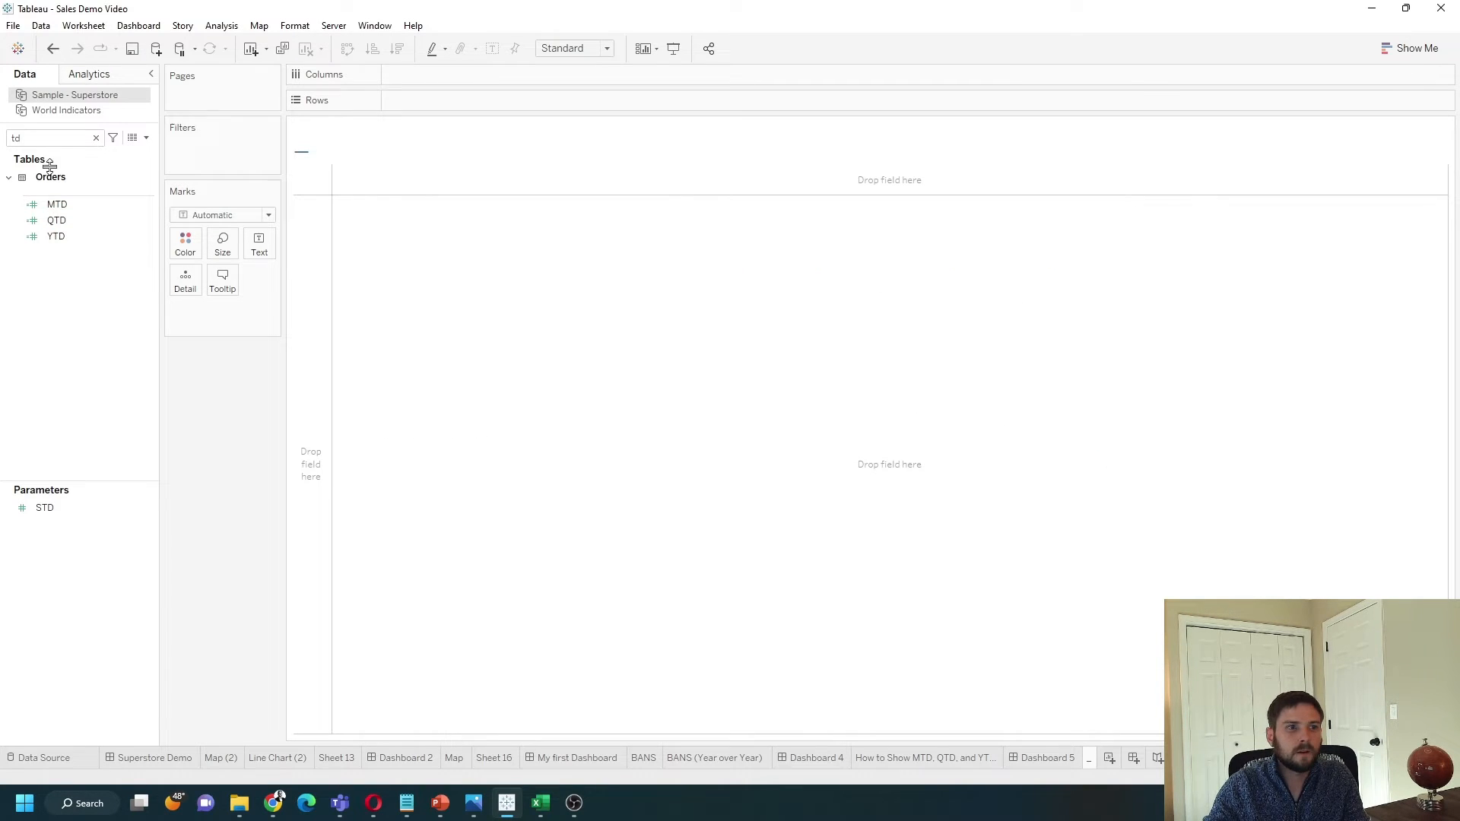
# - Edit a copy of the calculation into 'Year to Date' by replacing 'month' with 'year'
pyautogui.write('o date')
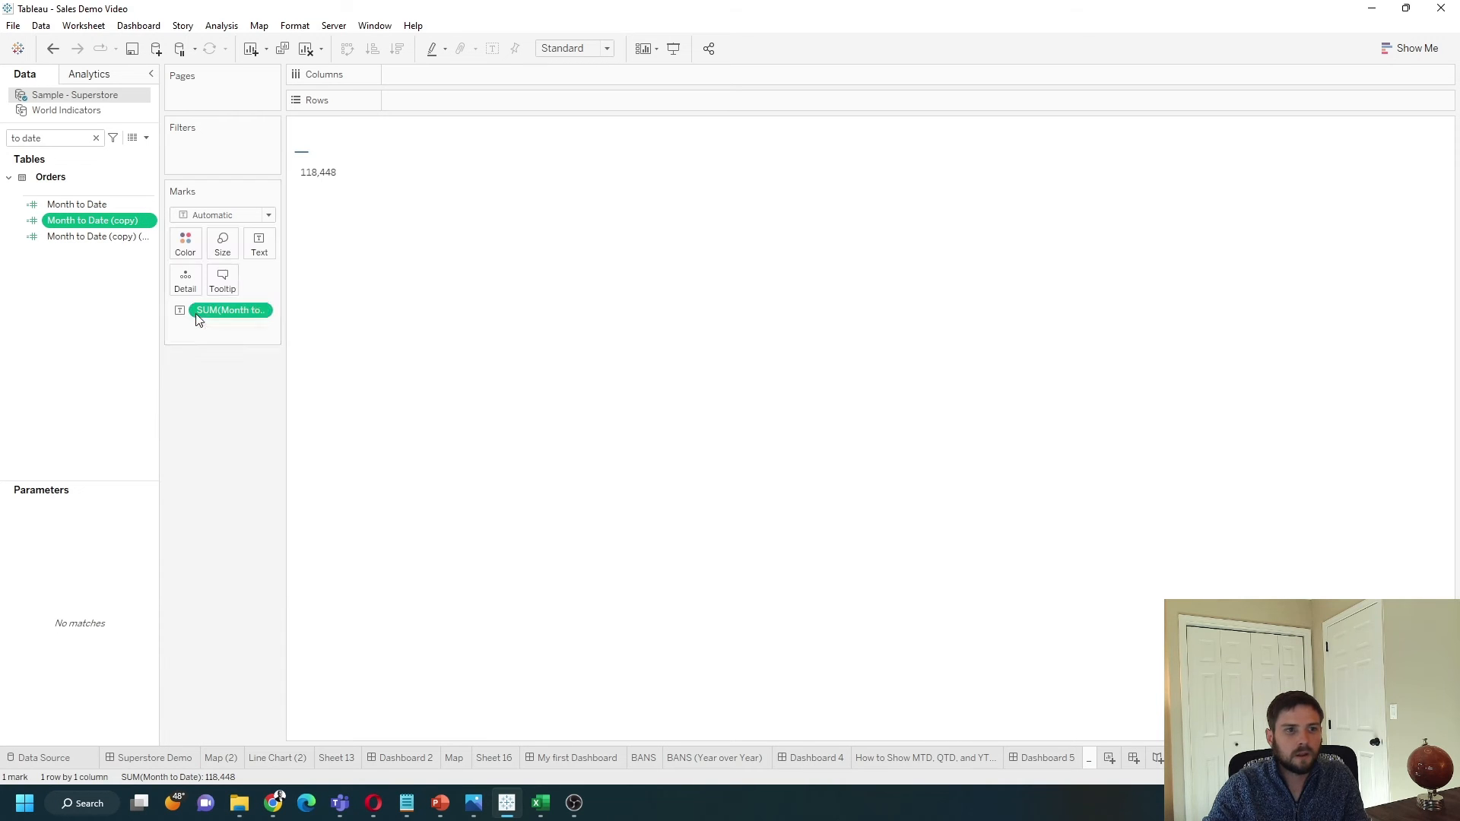
pyautogui.doubleClick(229, 310)
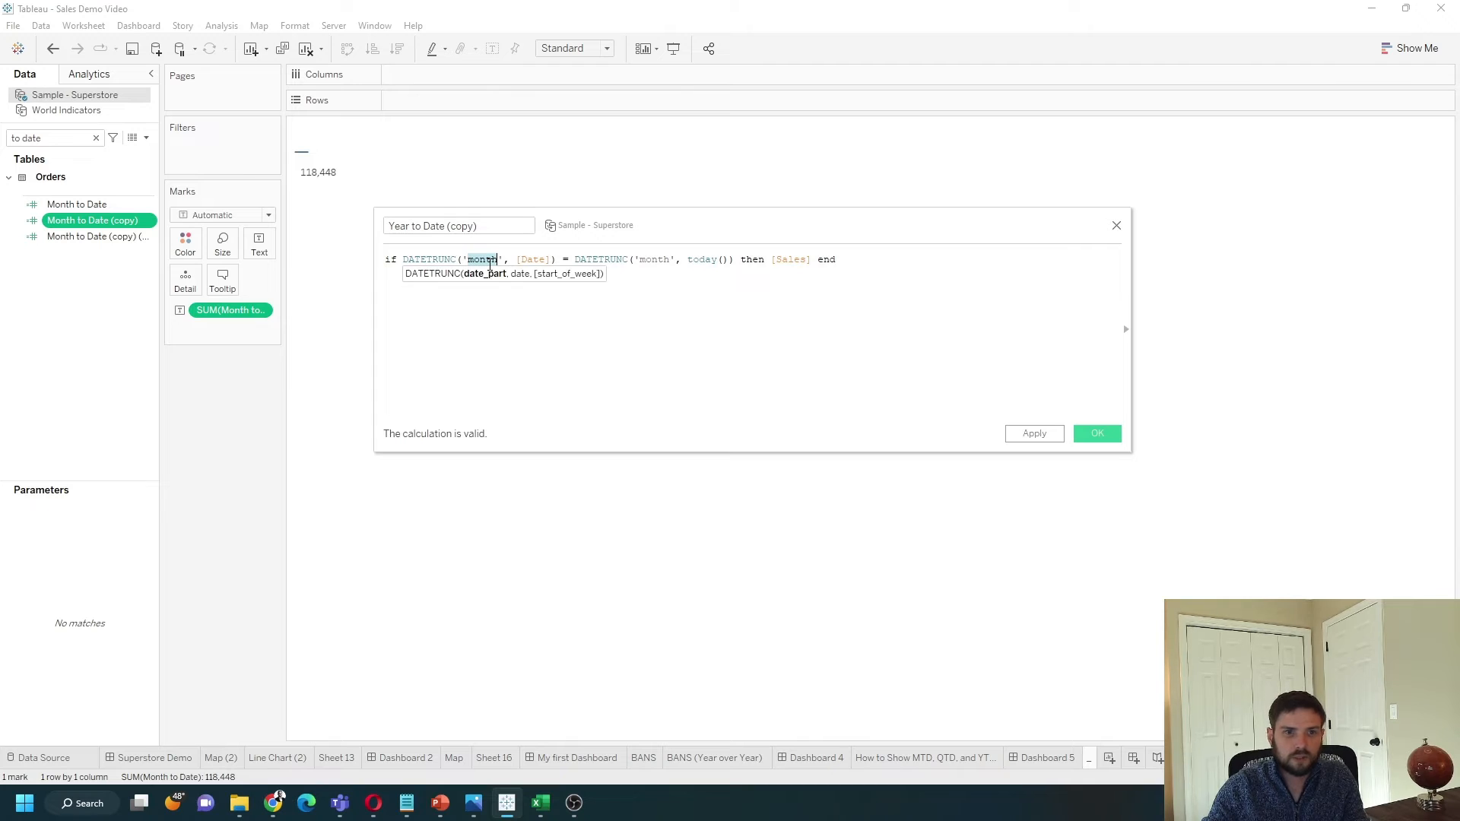
pyautogui.write('year')
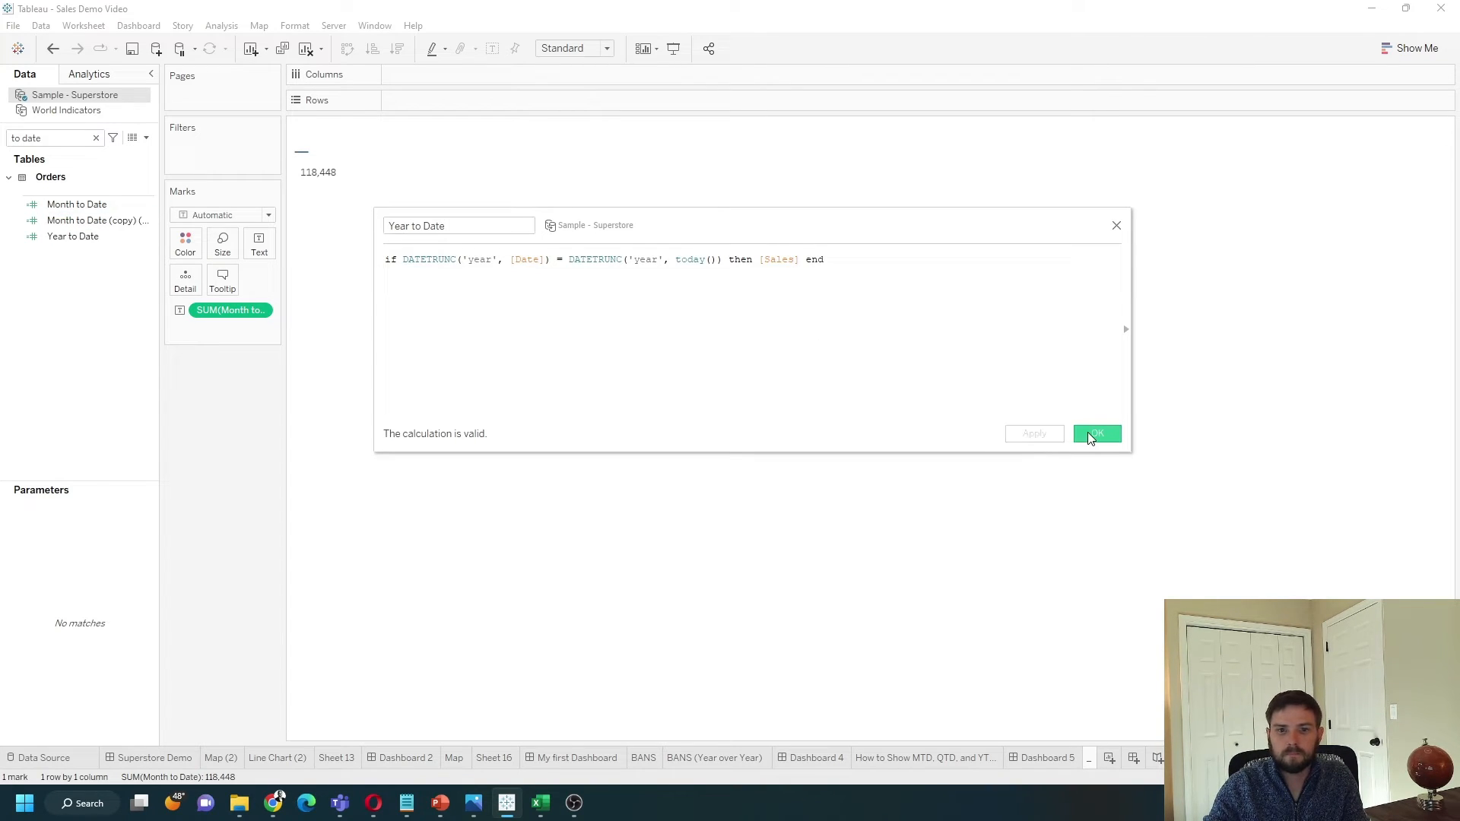
pyautogui.click(1096, 433)
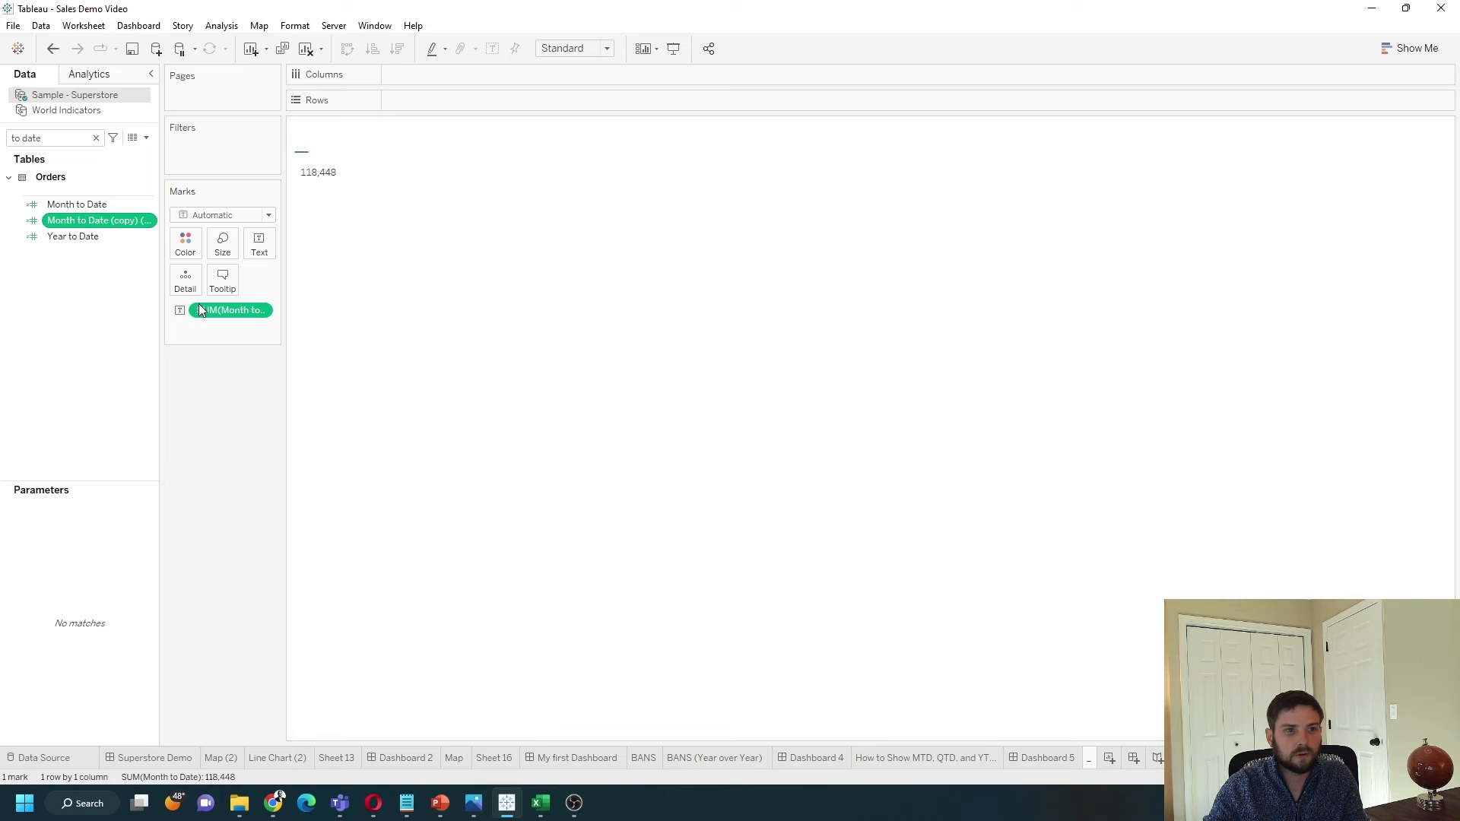
# - Edit the remaining copy into 'Quarter to Date' by replacing 'month' with 'quarter'
pyautogui.doubleClick(229, 310)
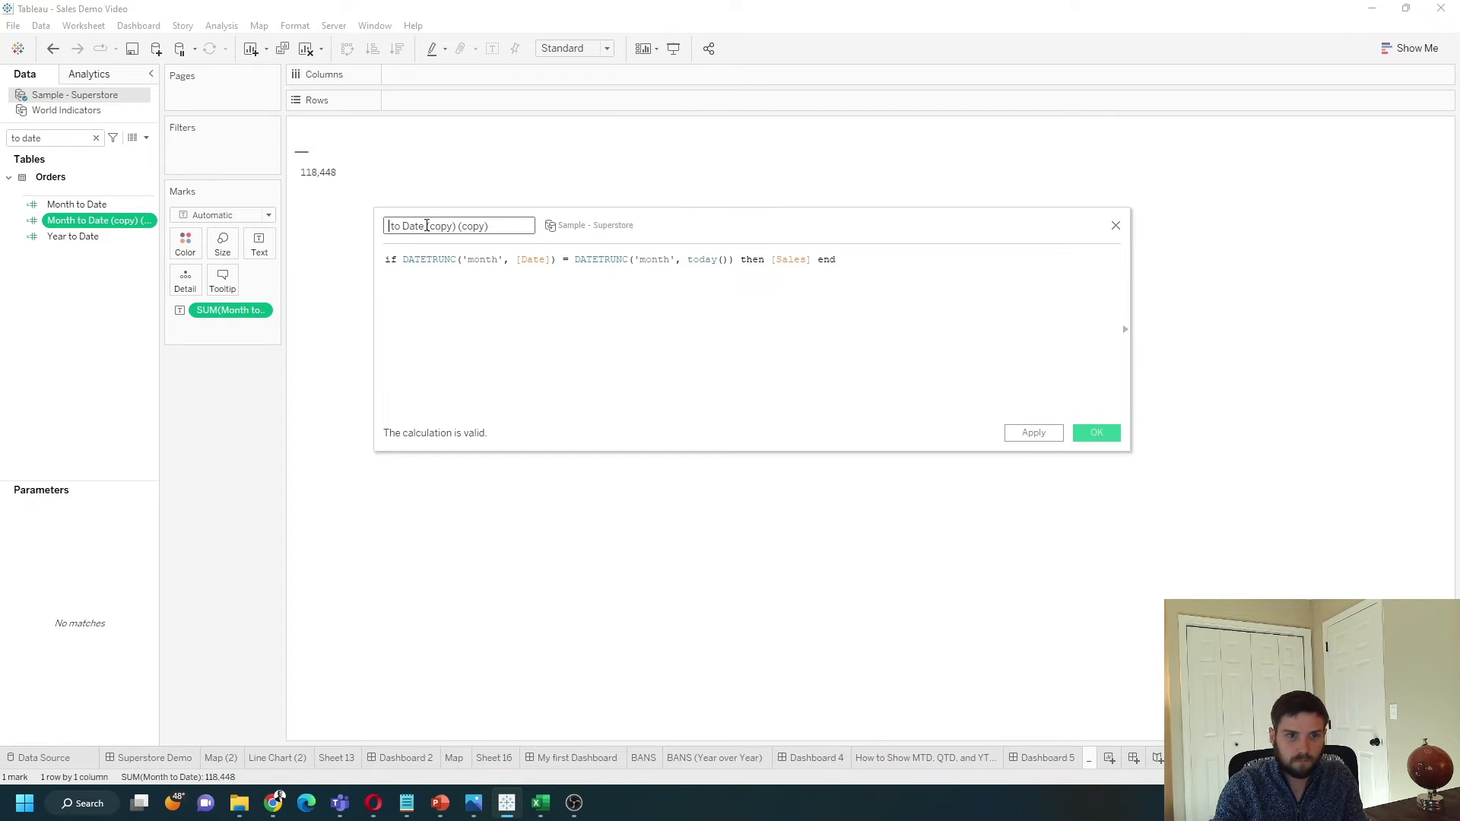
pyautogui.write('Quarter to Date')
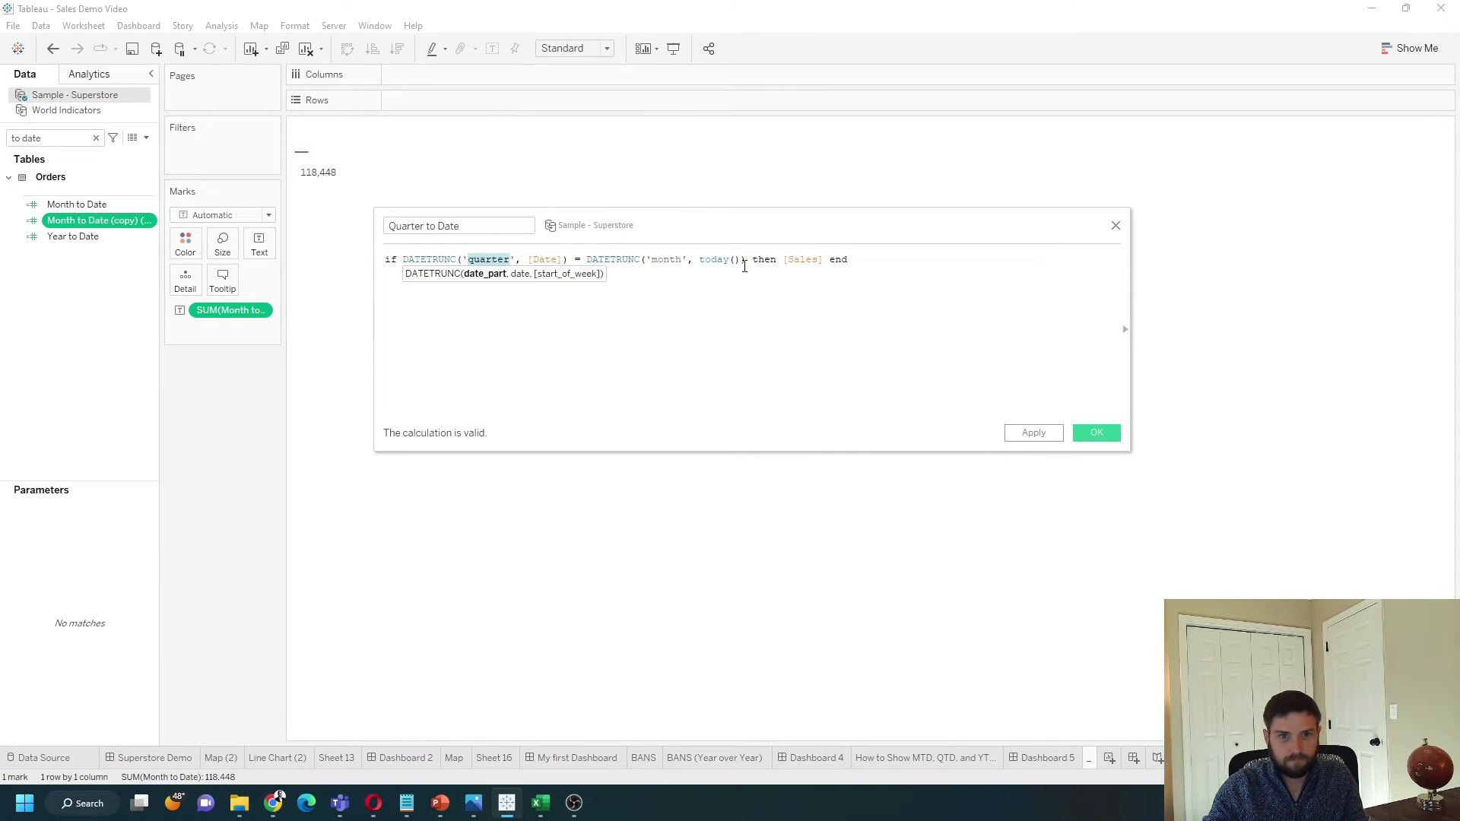
pyautogui.write('quarter')
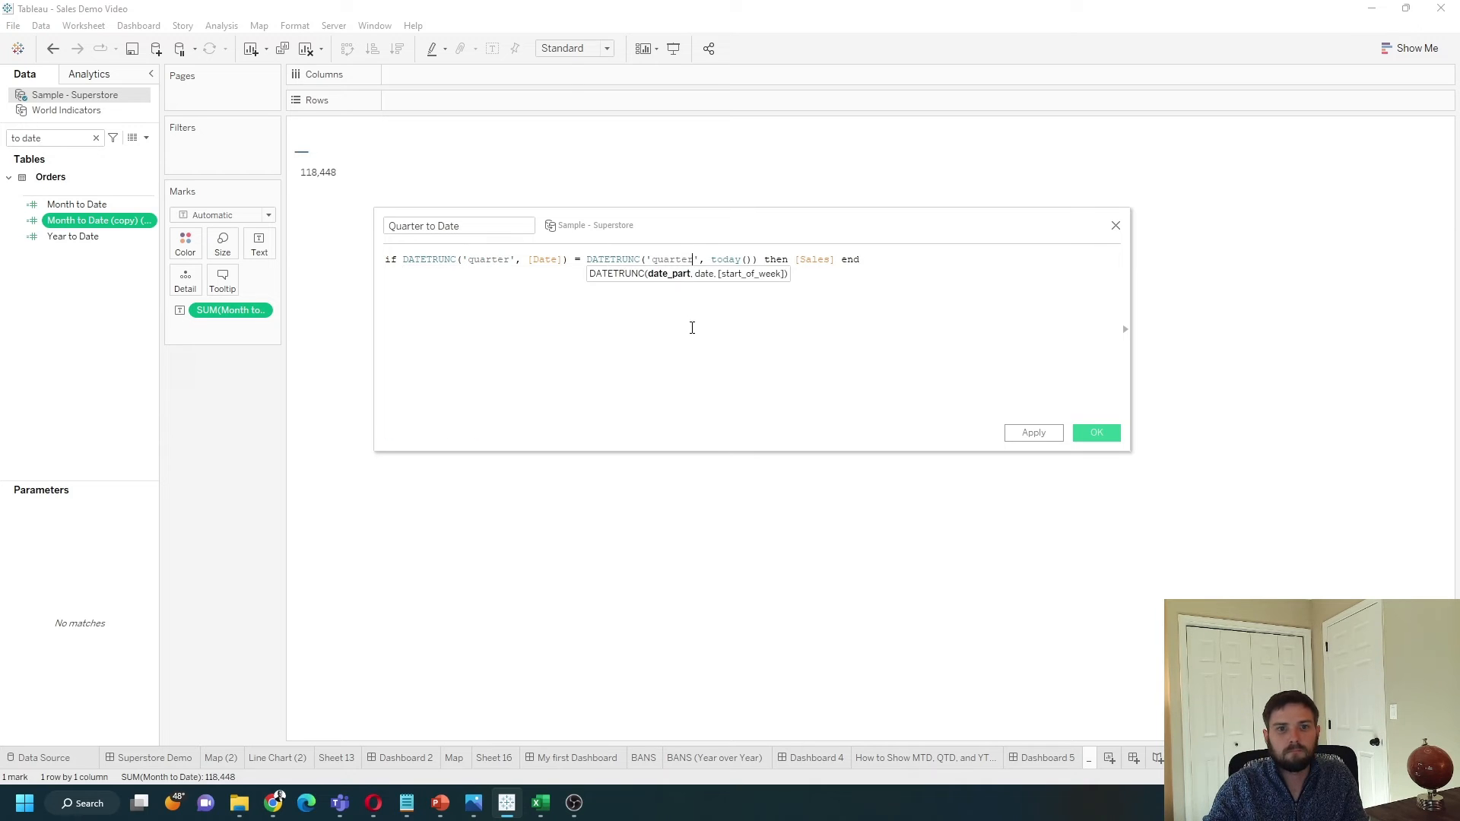
pyautogui.click(1097, 432)
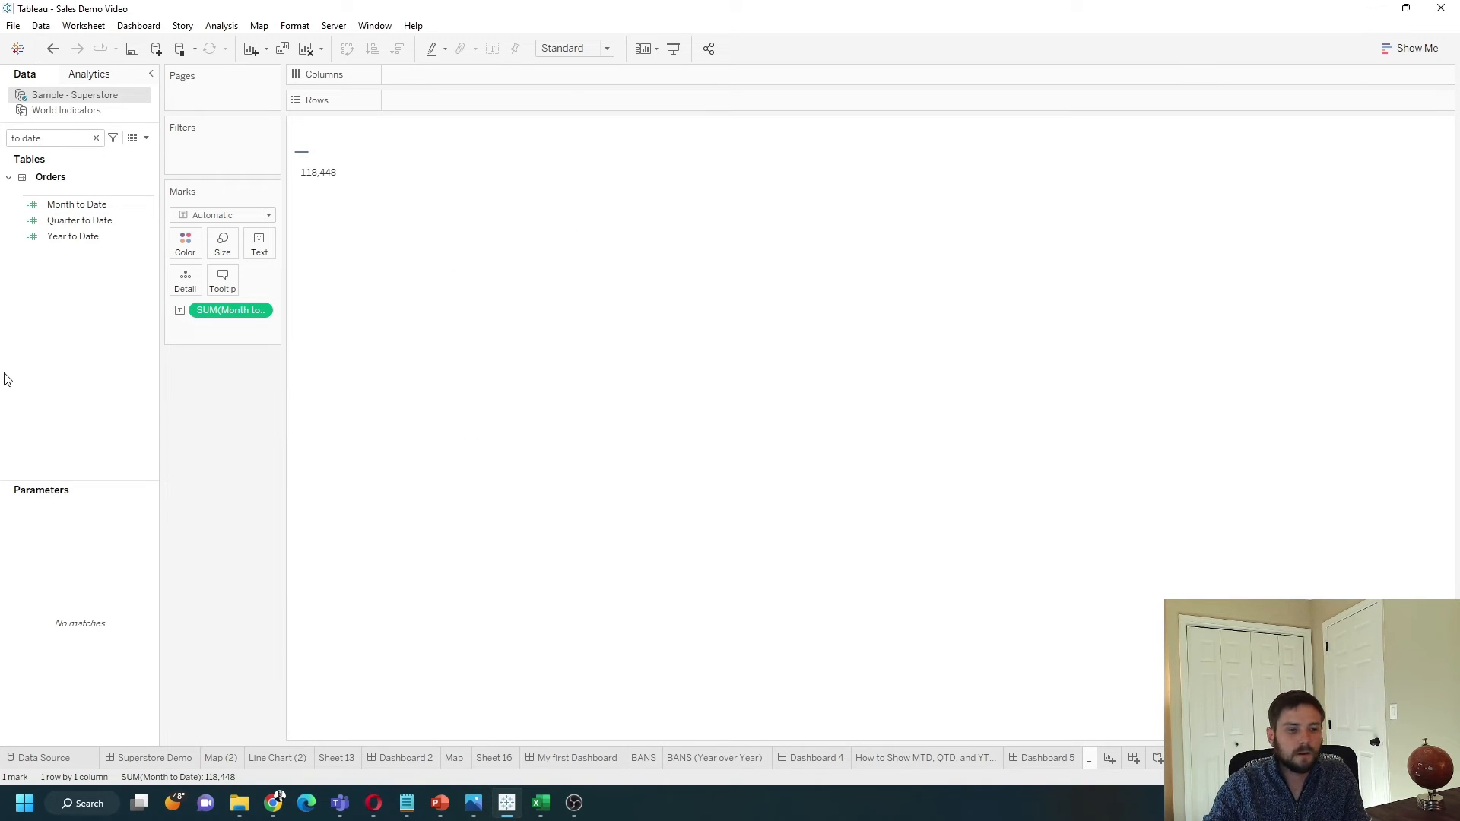
pyautogui.moveTo(289, 184)
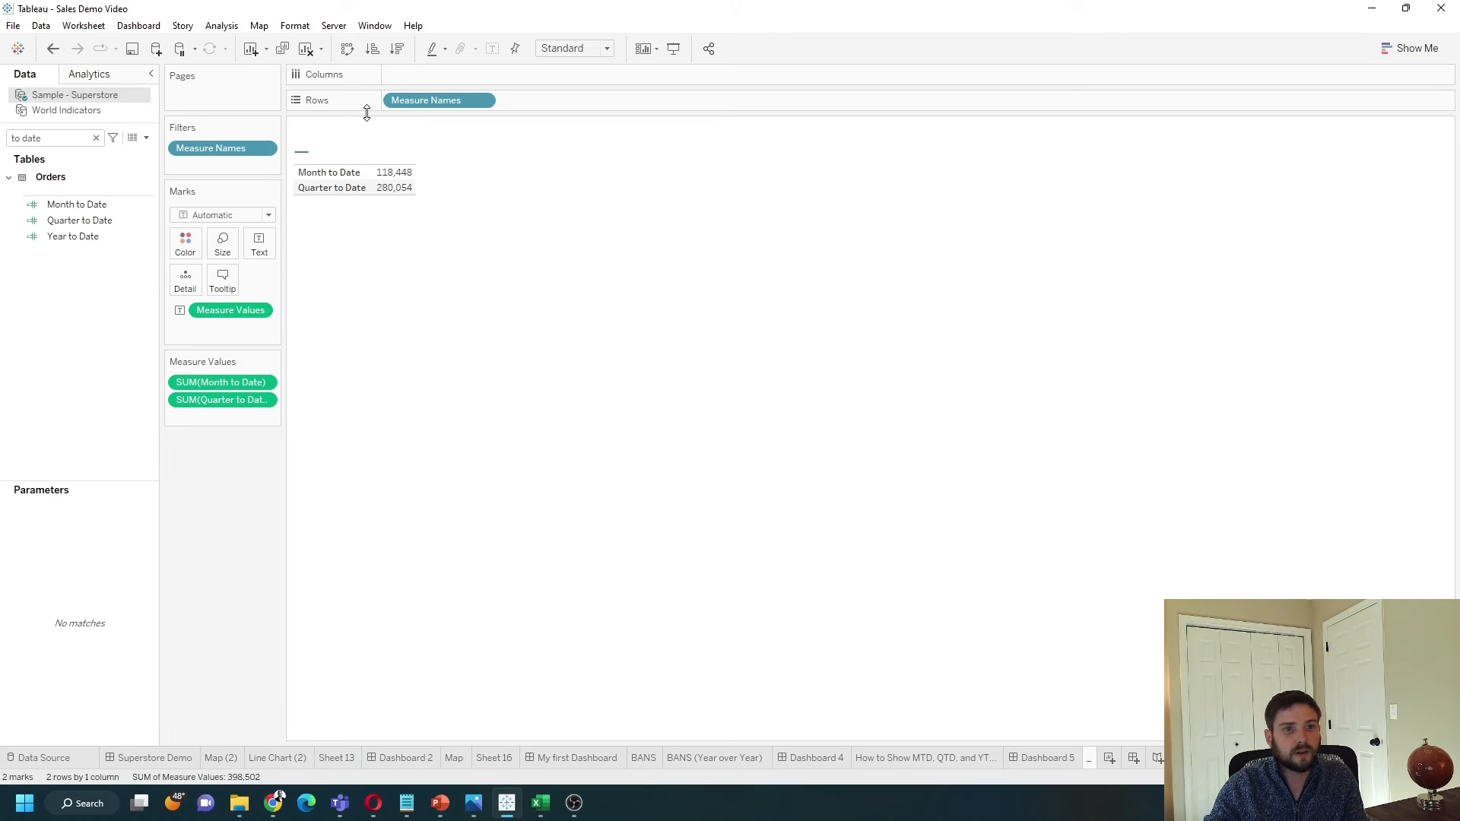
# - Add Quarter and Year to Date as Measure Values and move Measure Names to Columns
pyautogui.moveTo(73, 236); pyautogui.dragTo(229, 421)
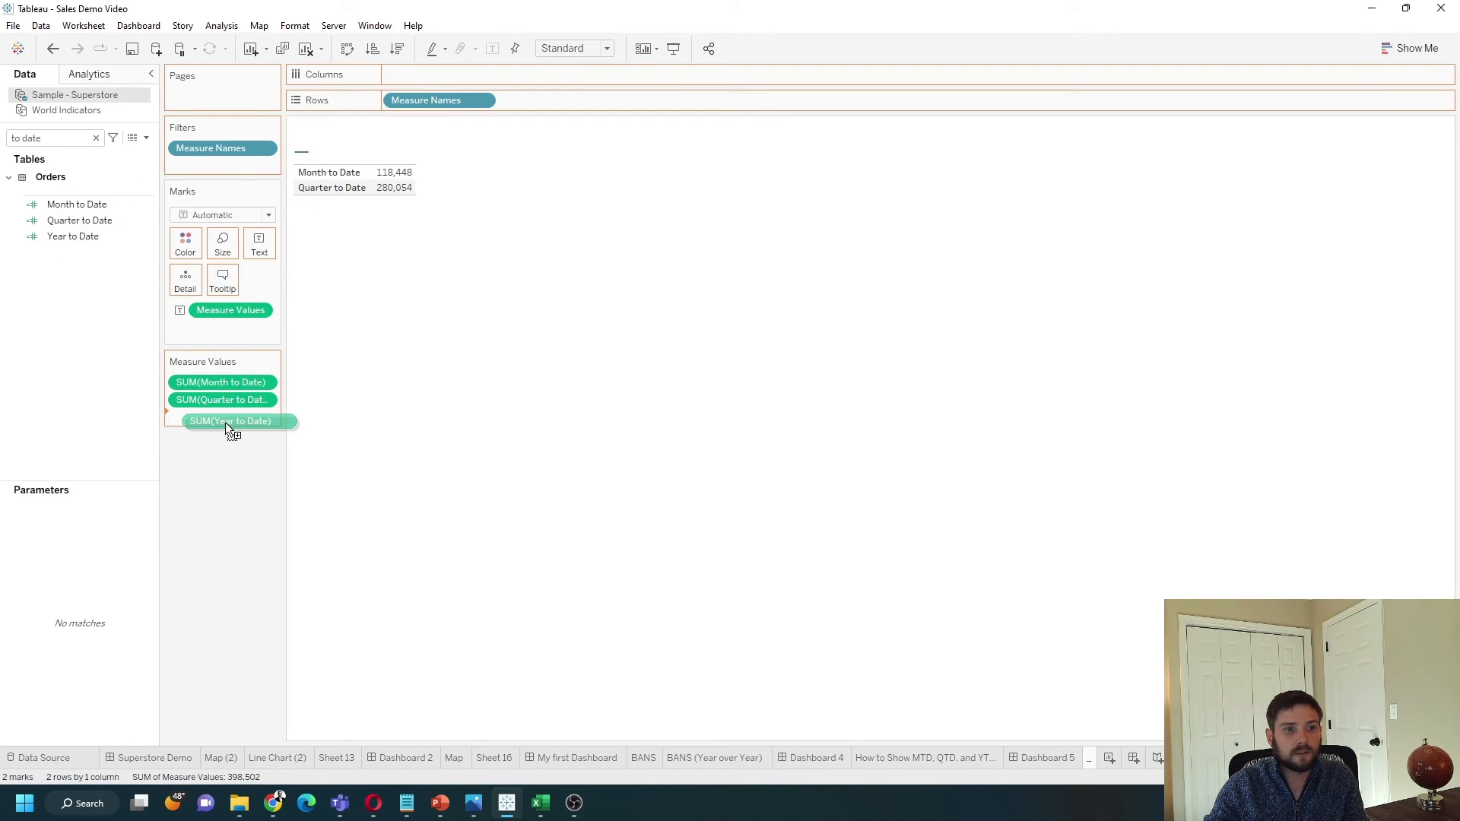
pyautogui.moveTo(231, 421); pyautogui.dragTo(222, 417)
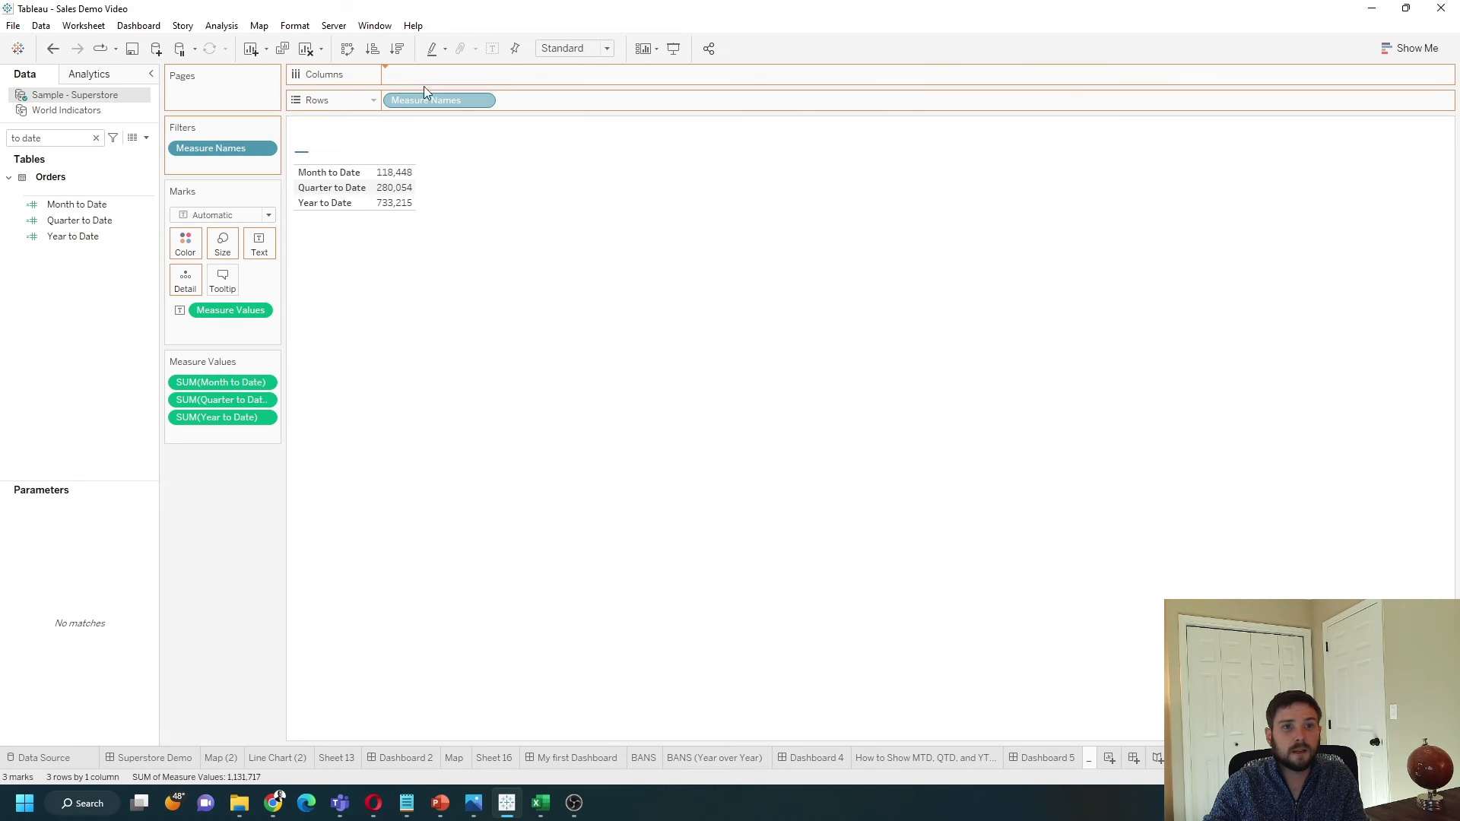
pyautogui.moveTo(438, 101); pyautogui.dragTo(437, 74)
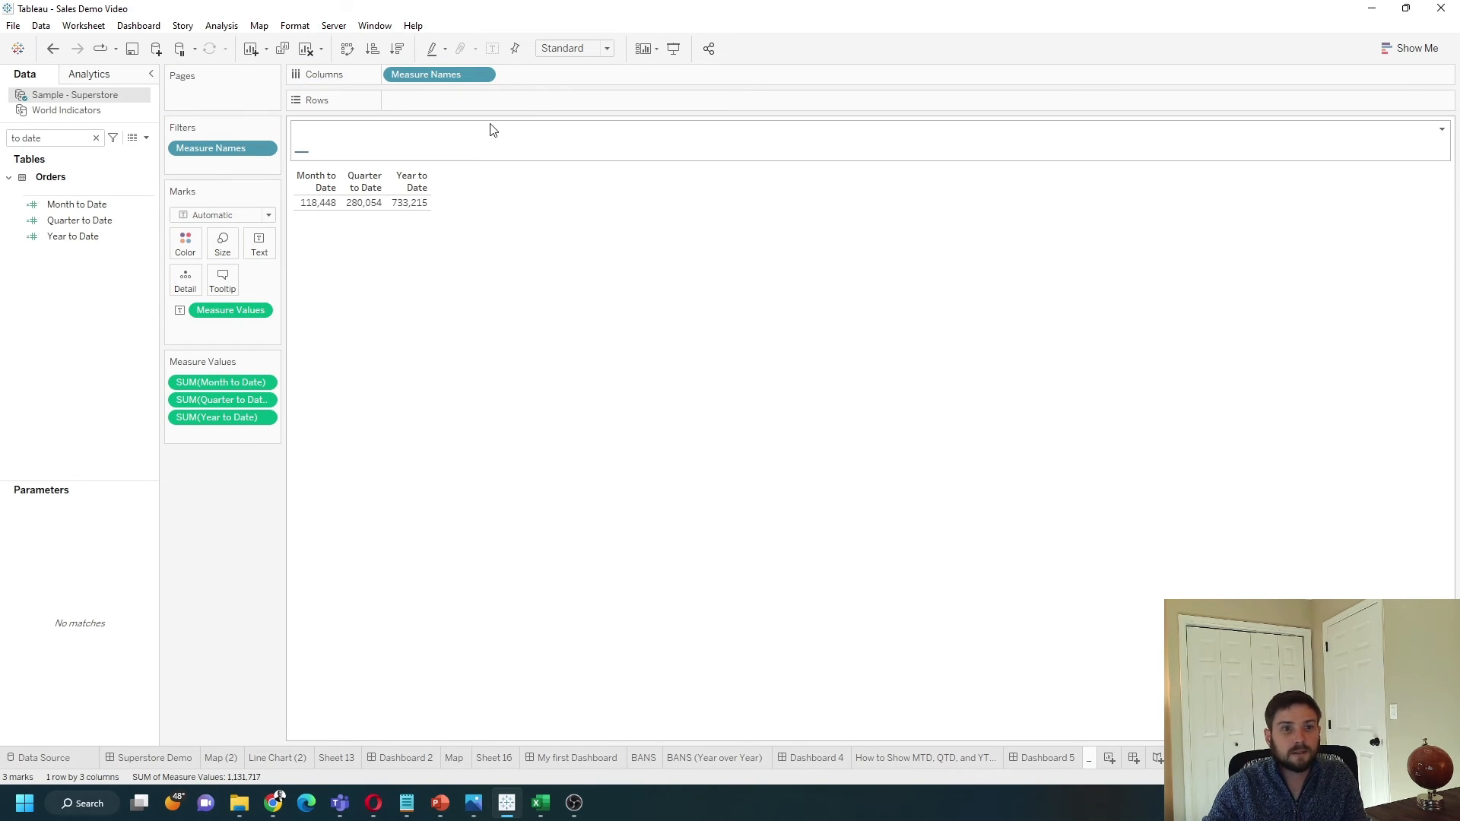
pyautogui.moveTo(465, 156)
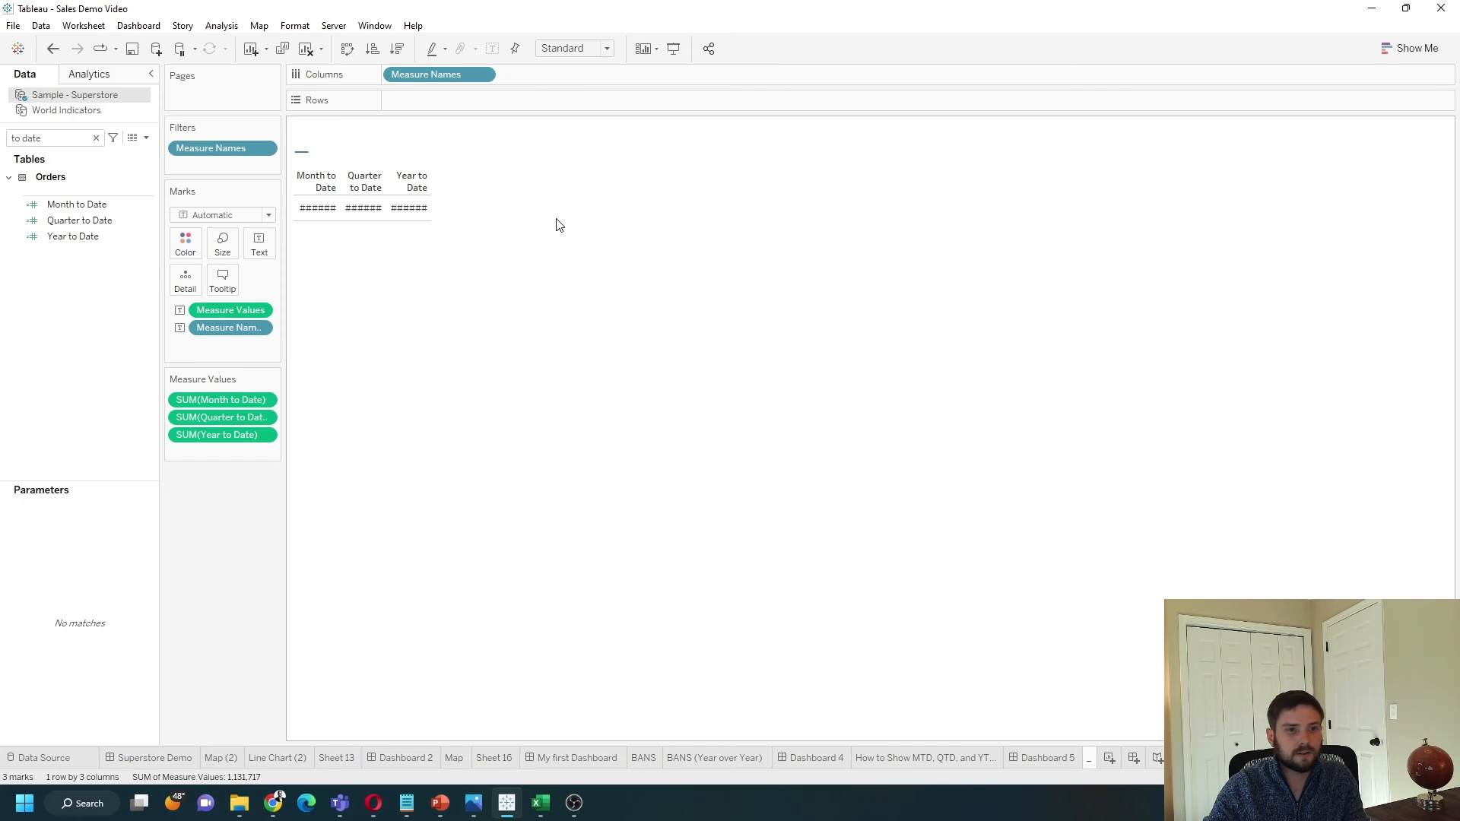
# - Hide the Measure Names header and fit the text table to Entire View
pyautogui.click(482, 74)
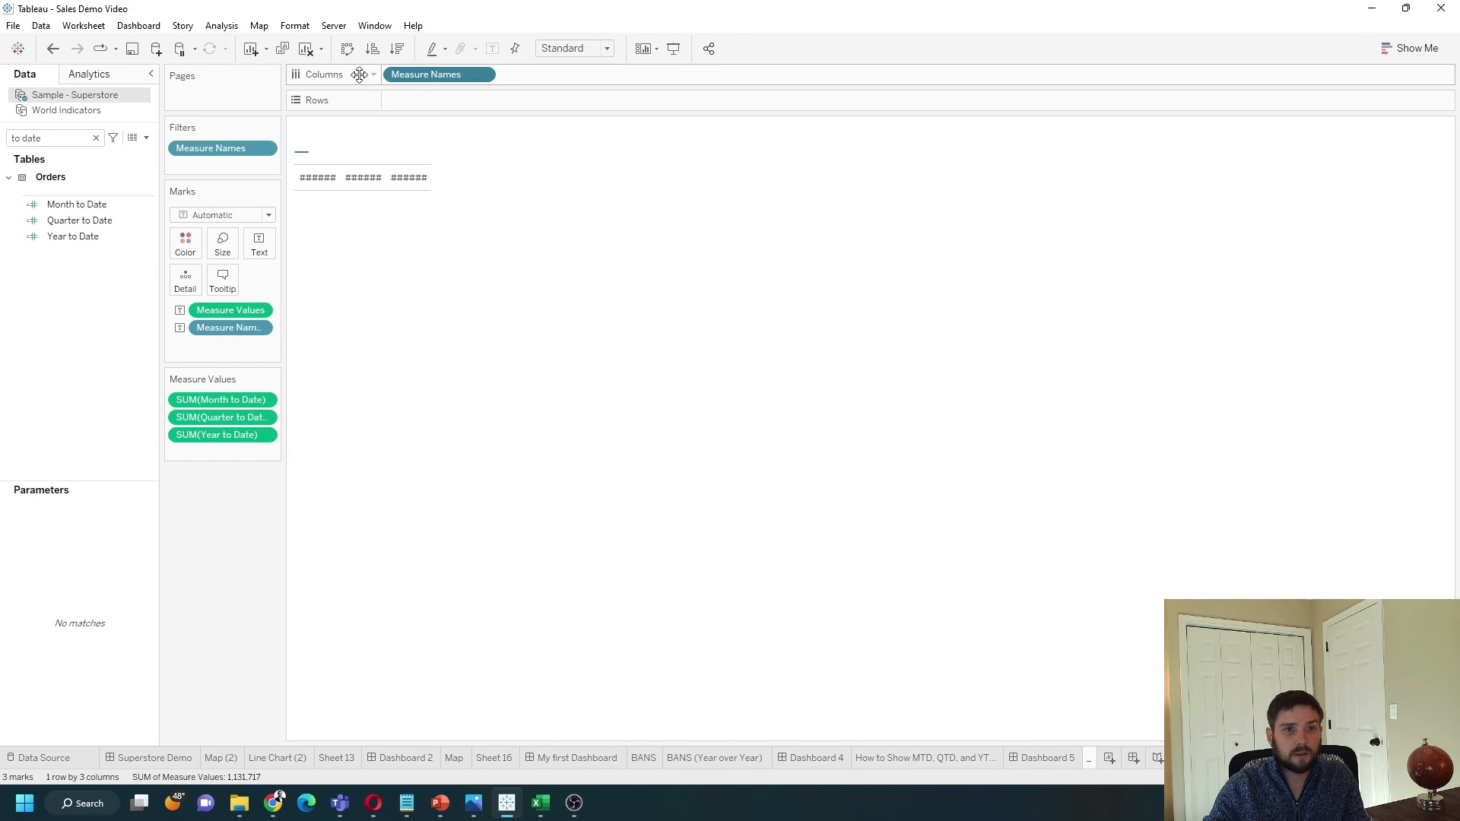
pyautogui.click(605, 47)
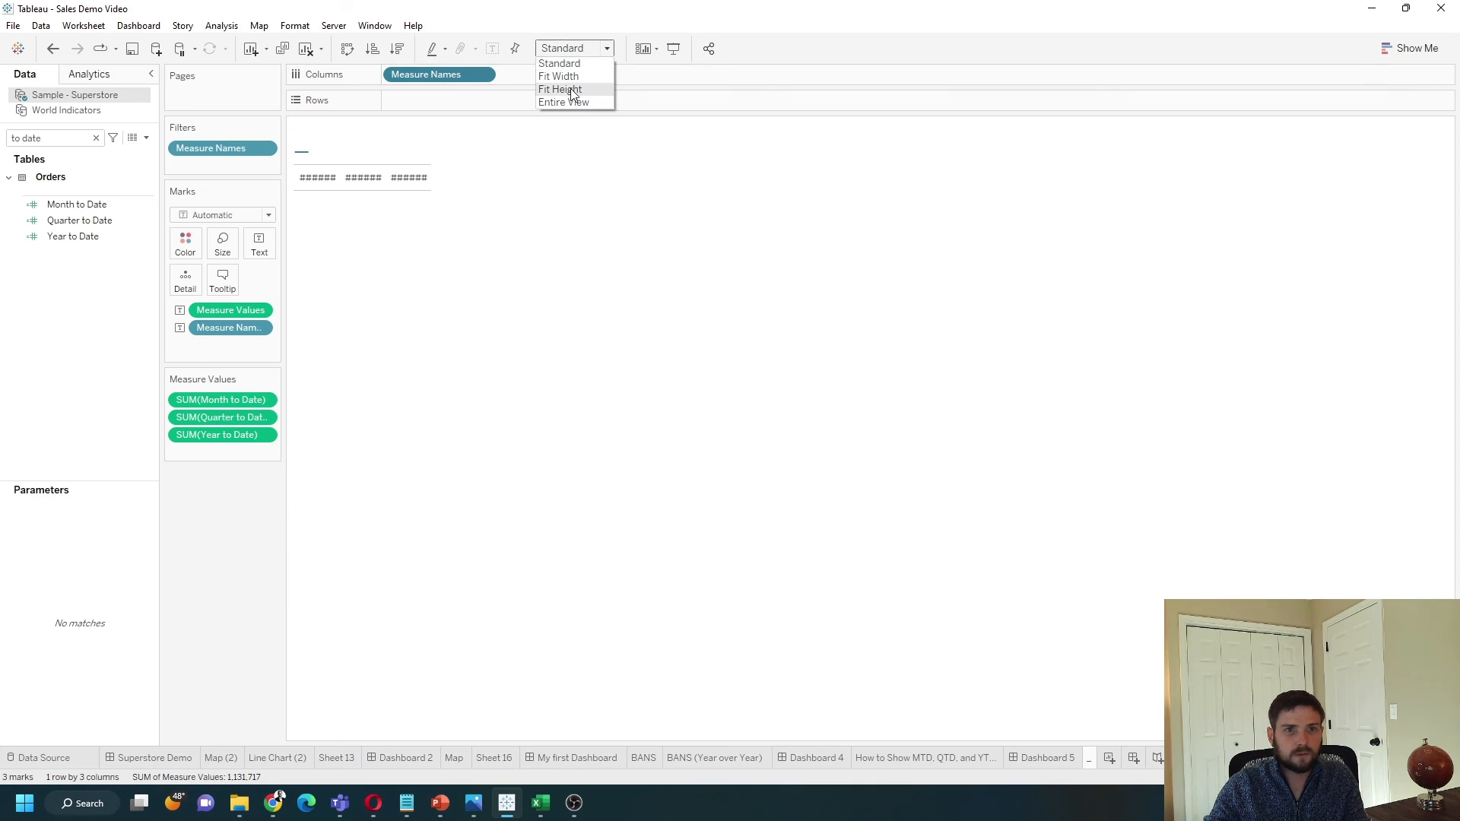
pyautogui.click(562, 102)
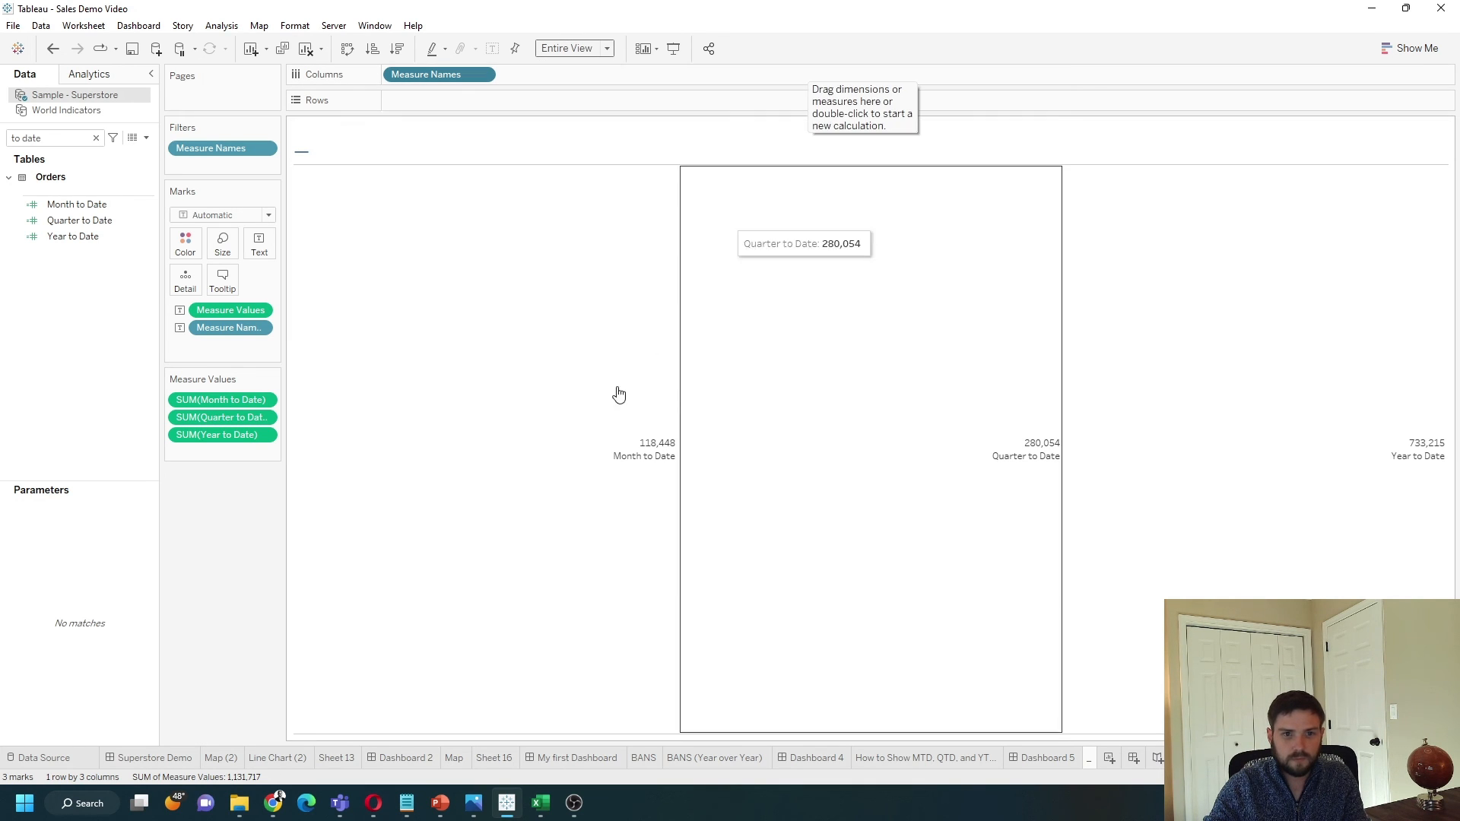
pyautogui.moveTo(938, 470)
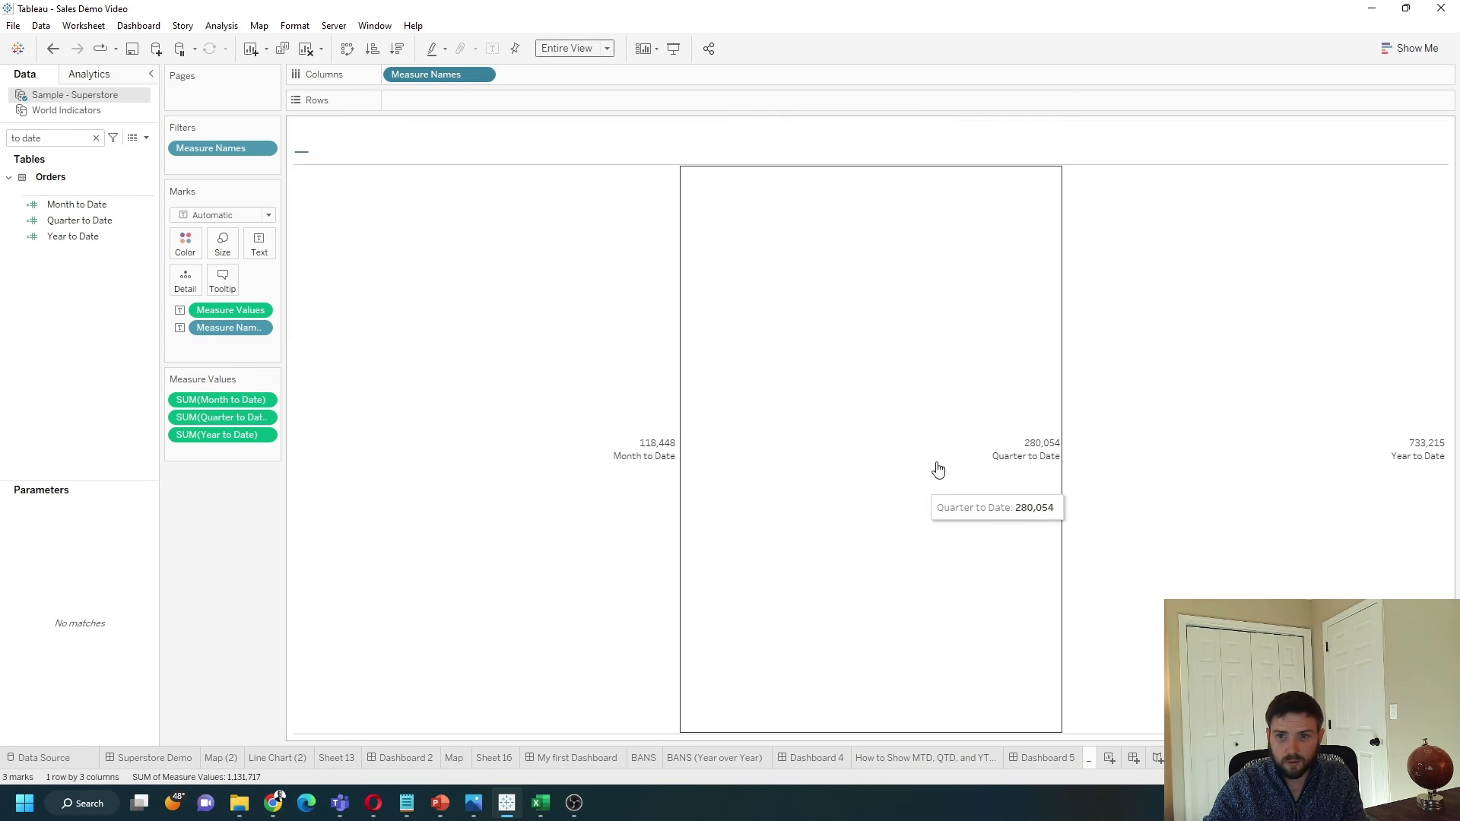
pyautogui.moveTo(294, 256)
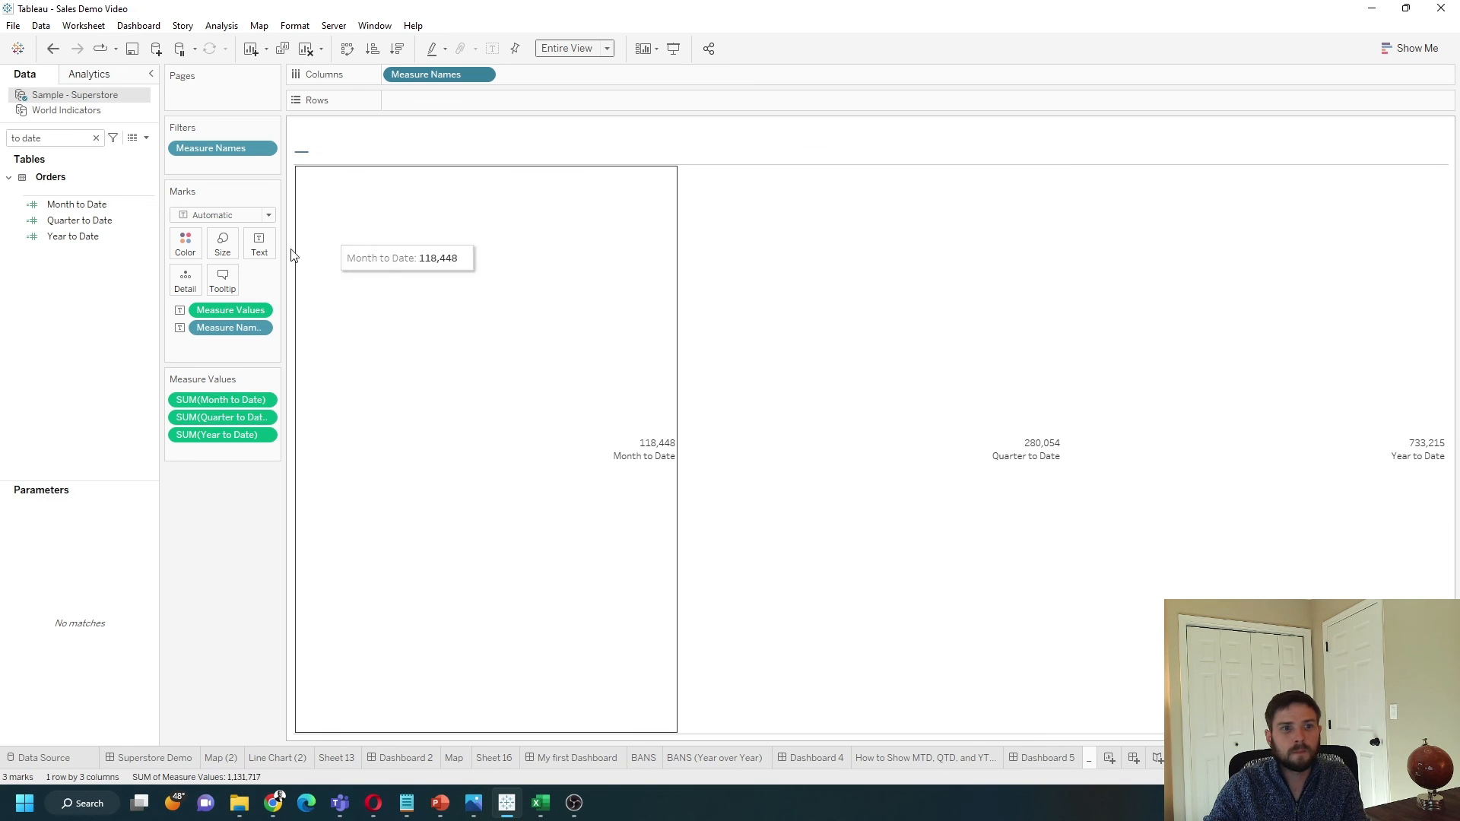